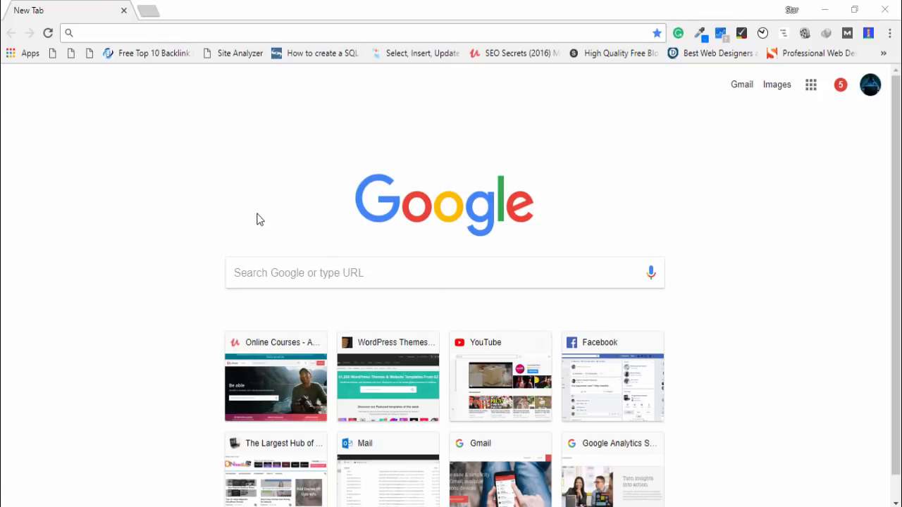
mouse_move(253, 210)
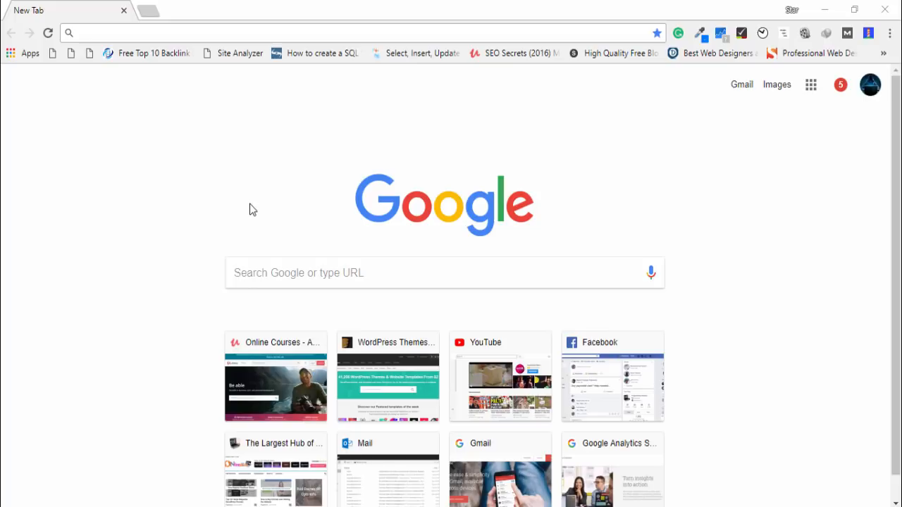
mouse_move(236, 193)
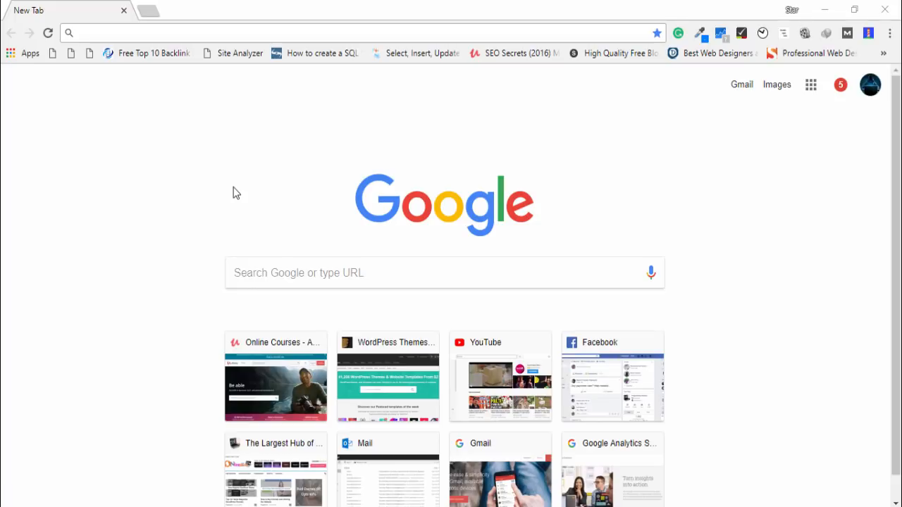
mouse_move(158, 130)
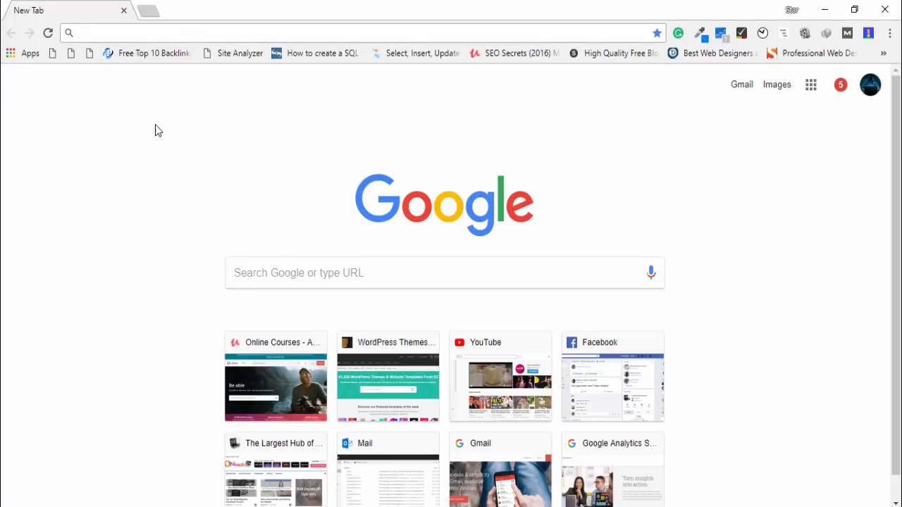
- Search Google for nodejs from the Chrome address bar
type("nodejs")
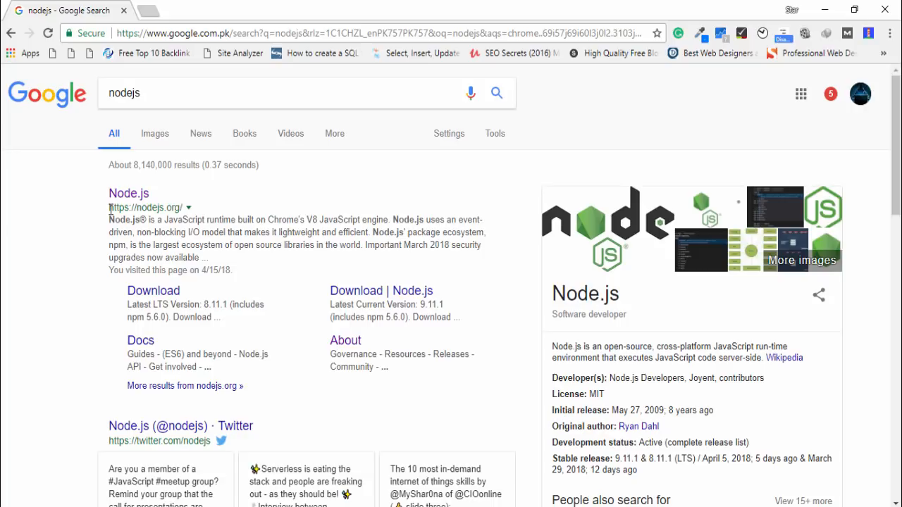
double_click(144, 207)
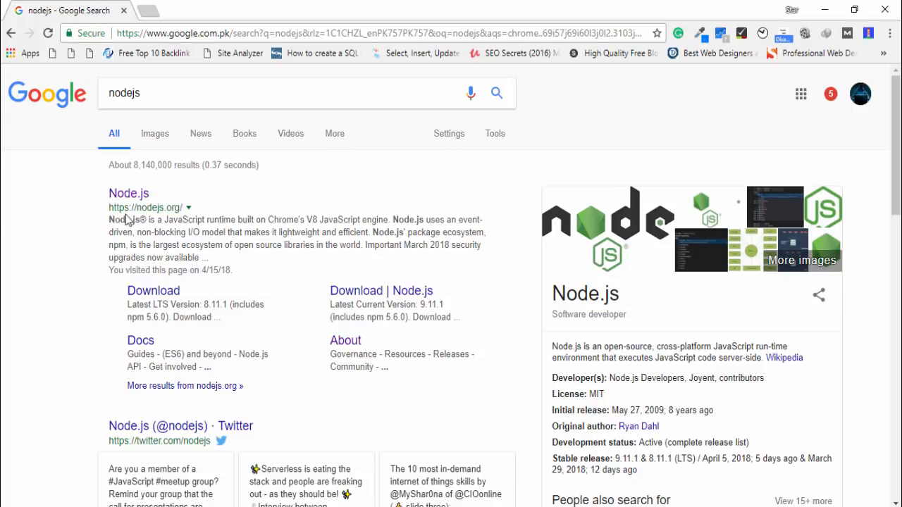
mouse_move(129, 193)
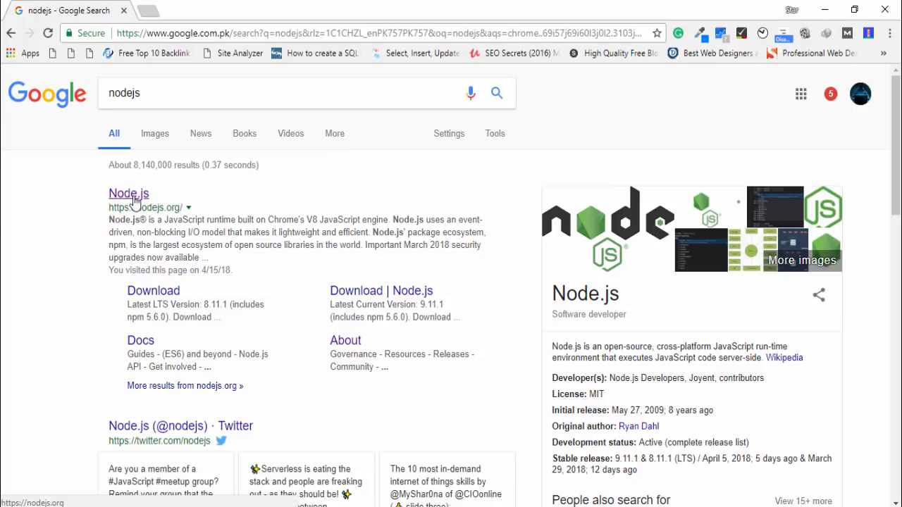
- Go to the official Node.js homepage and view the Windows x64 download buttons
left_click(129, 193)
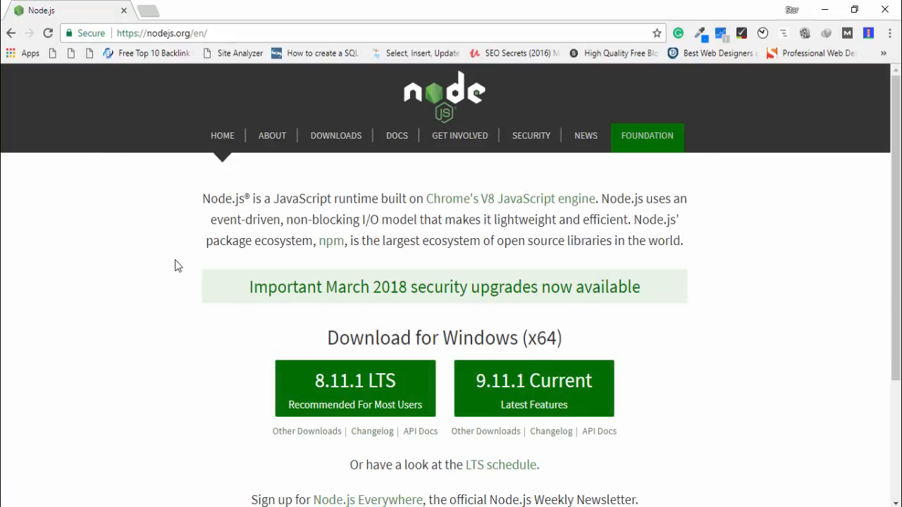
scroll("down", 3)
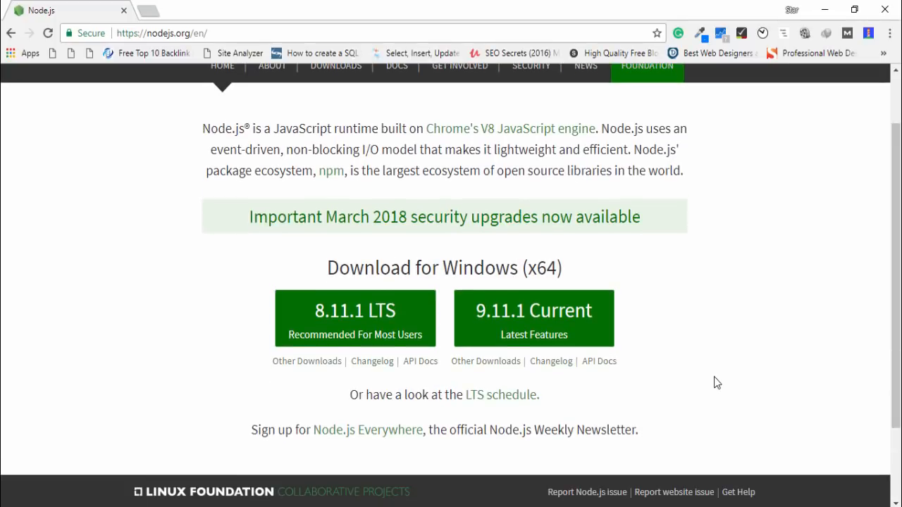
mouse_move(355, 331)
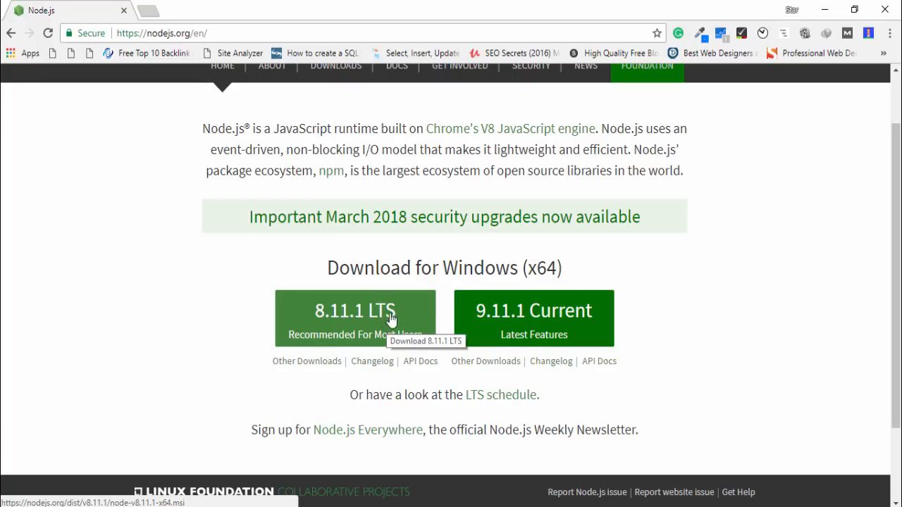
mouse_move(575, 326)
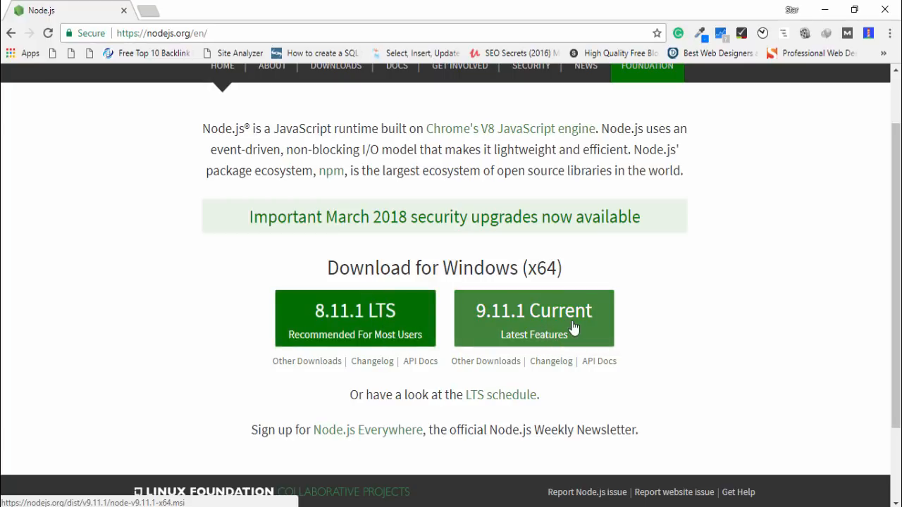
mouse_move(542, 335)
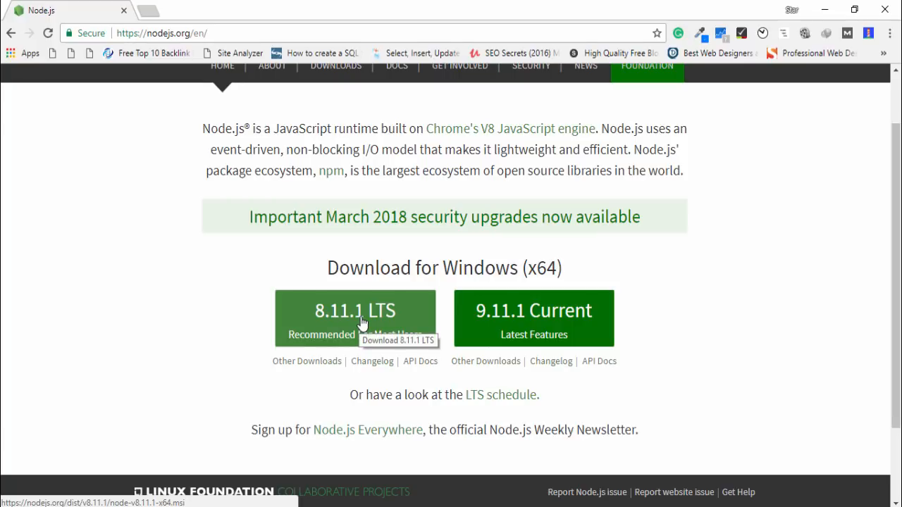
mouse_move(344, 316)
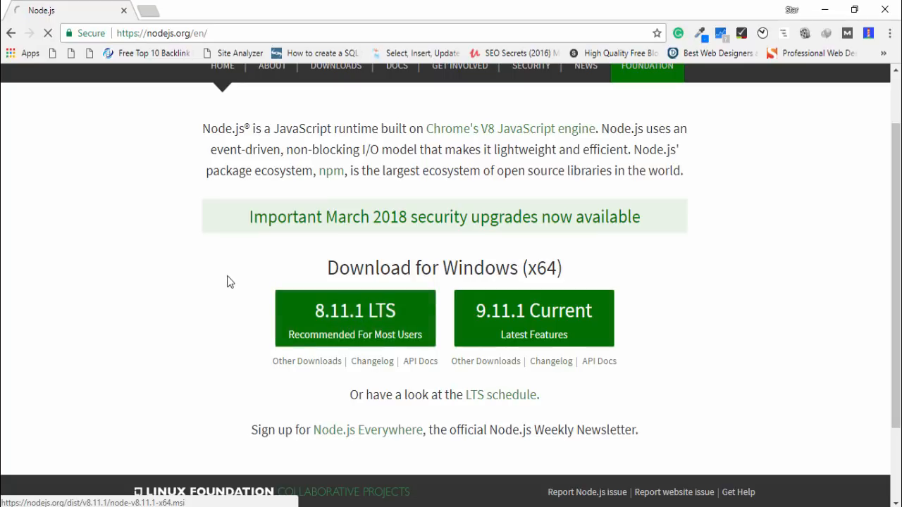
- Download node-v8.11.1-x64.msi via Internet Download Manager, confirming the duplicate prompt
left_click(354, 317)
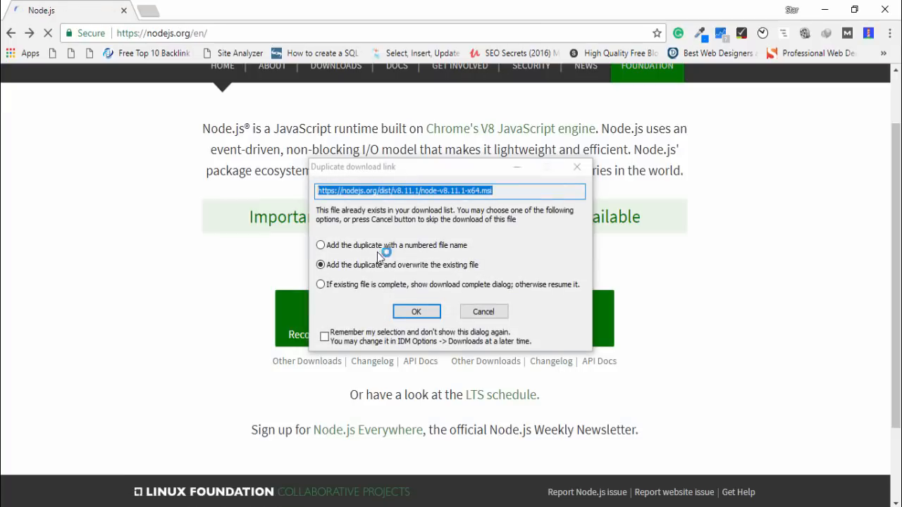
left_click(415, 311)
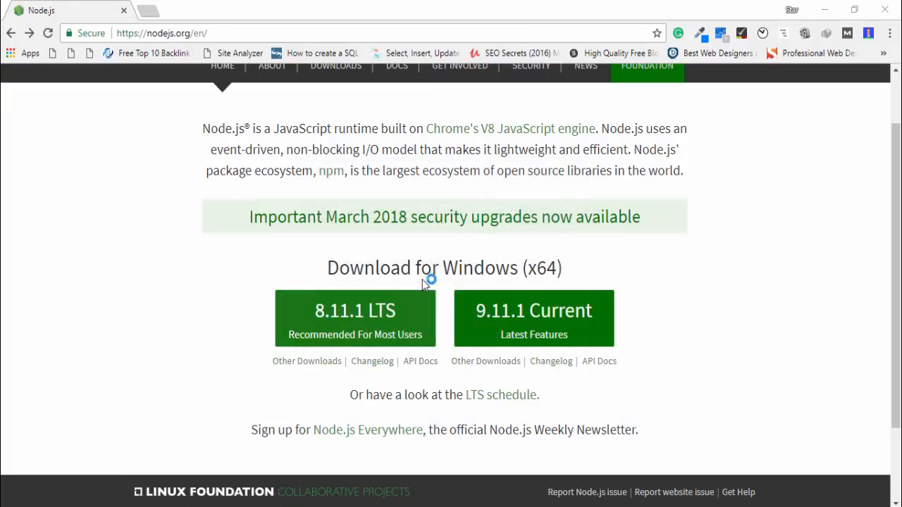
mouse_move(412, 246)
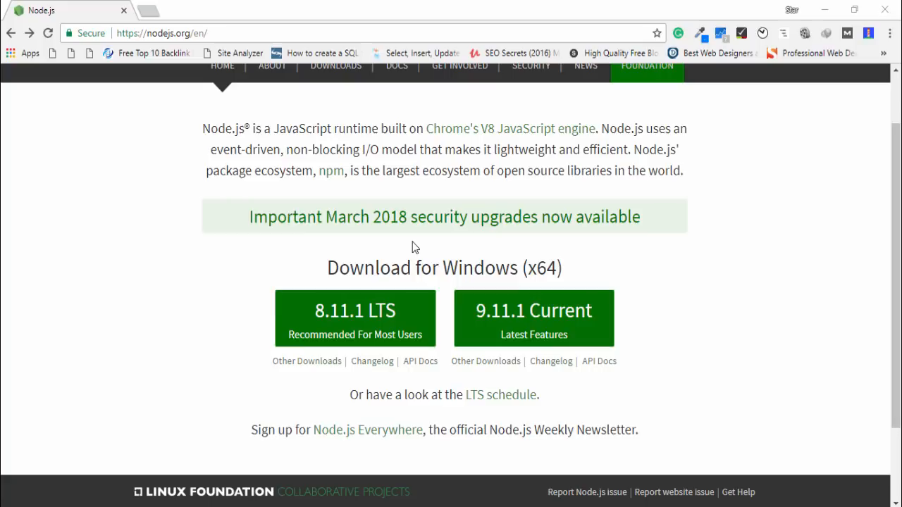
left_click(355, 318)
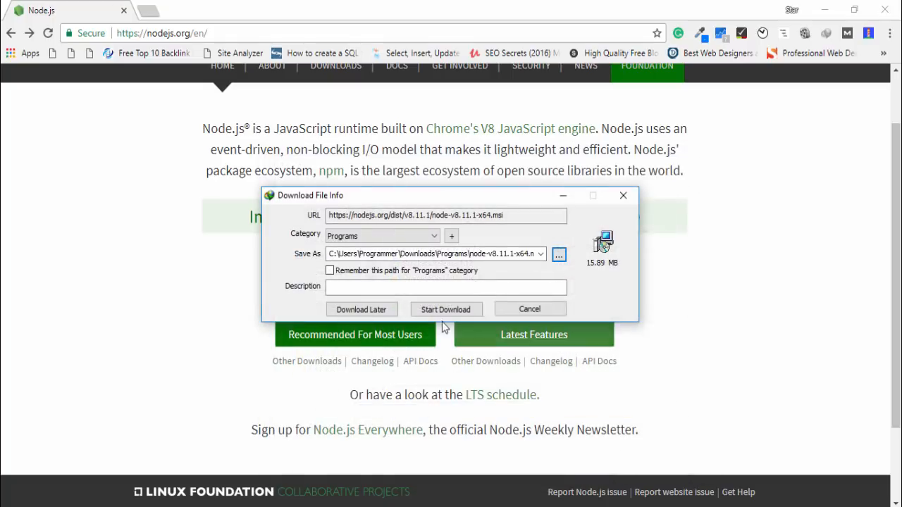
left_click(445, 309)
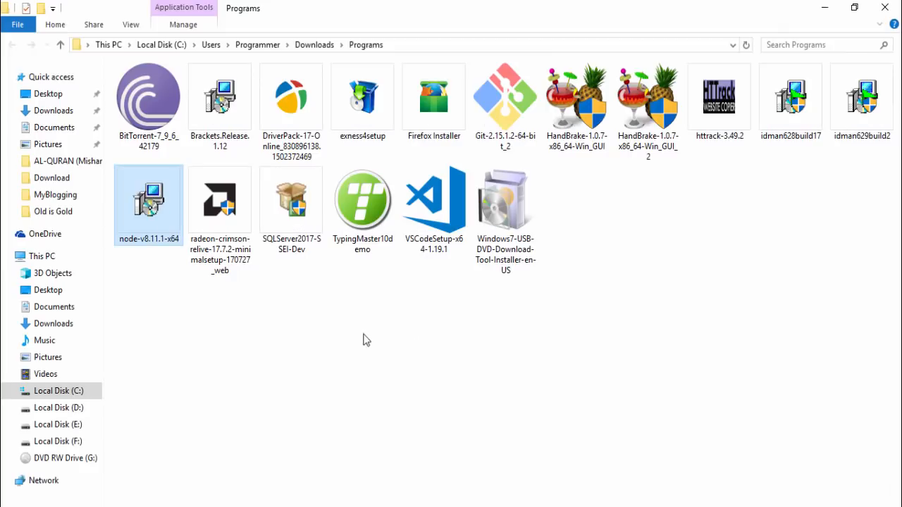
mouse_move(154, 223)
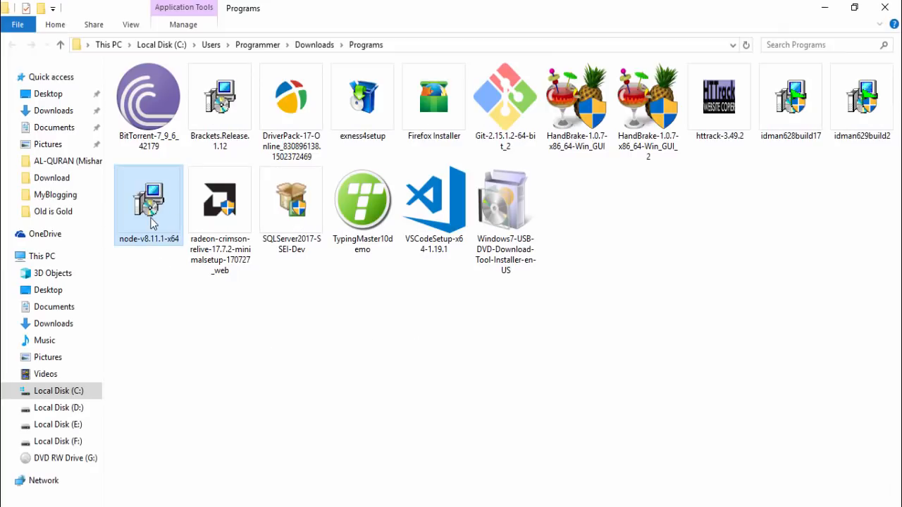
- Launch the node-v8.11.1-x64 installer from Downloads\Programs
double_click(148, 200)
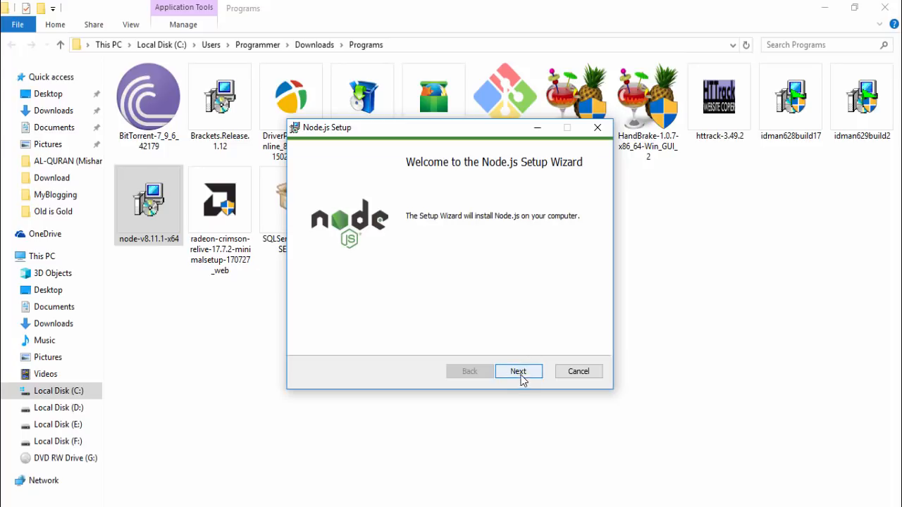
- Accept the license and default install folder to reach the Custom Setup page
left_click(518, 371)
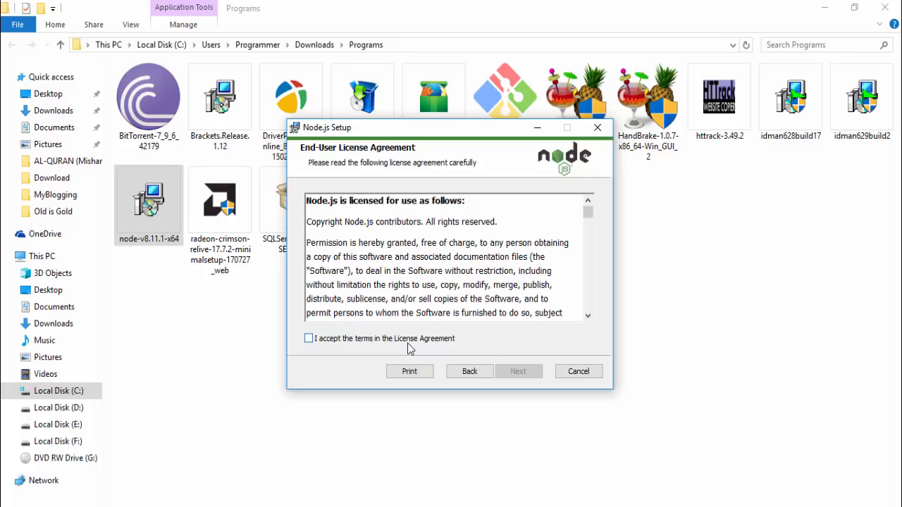
left_click(519, 372)
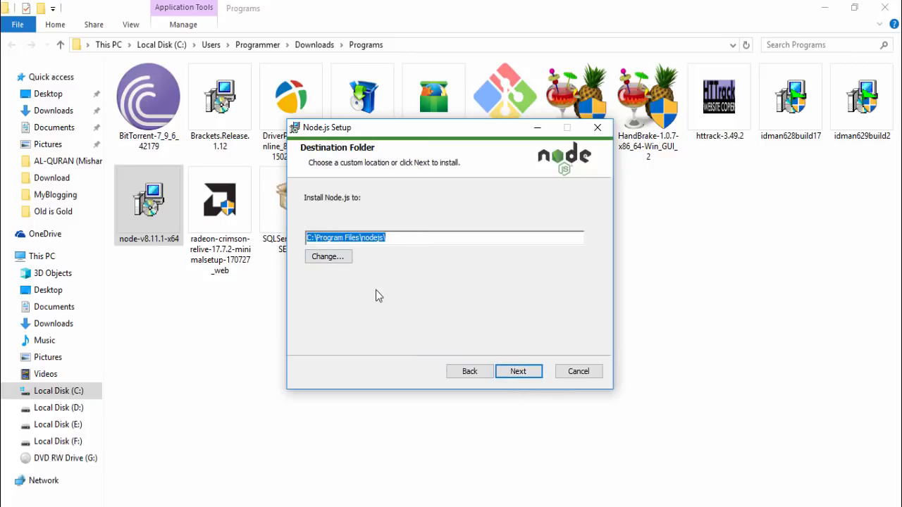
mouse_move(398, 282)
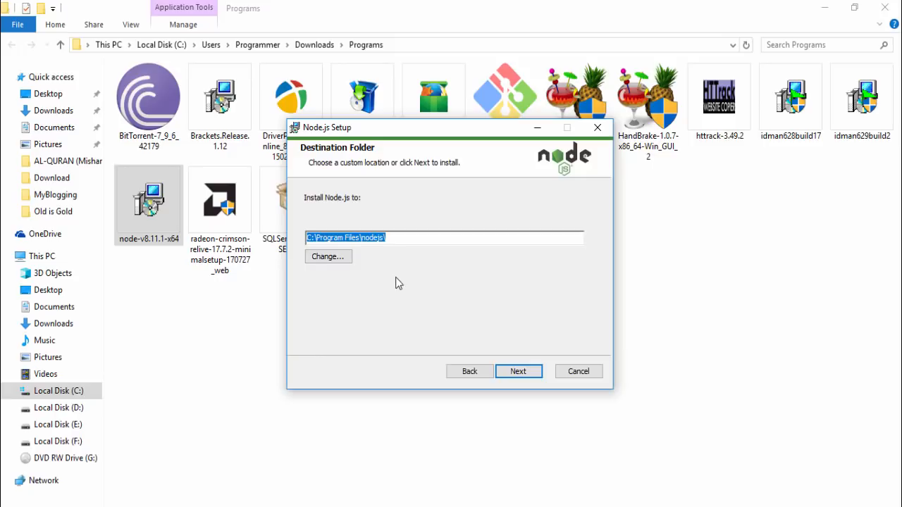
mouse_move(388, 288)
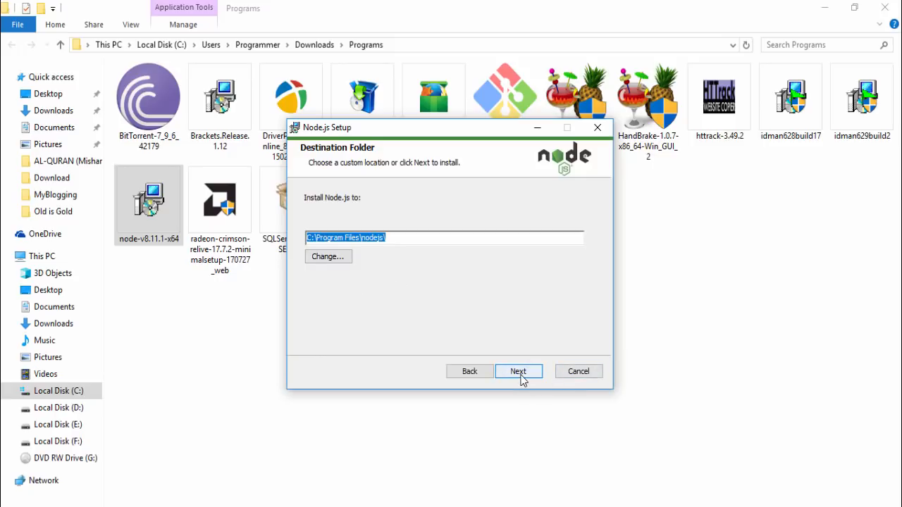
left_click(519, 371)
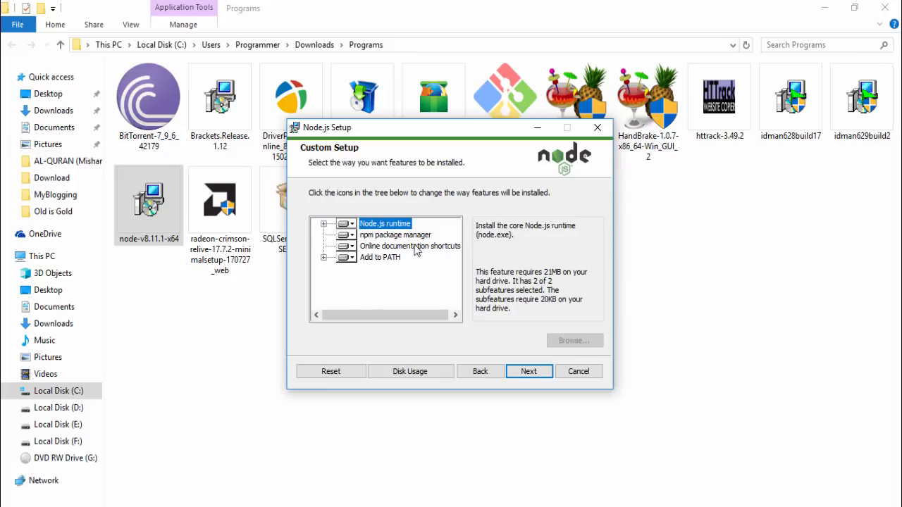
mouse_move(409, 287)
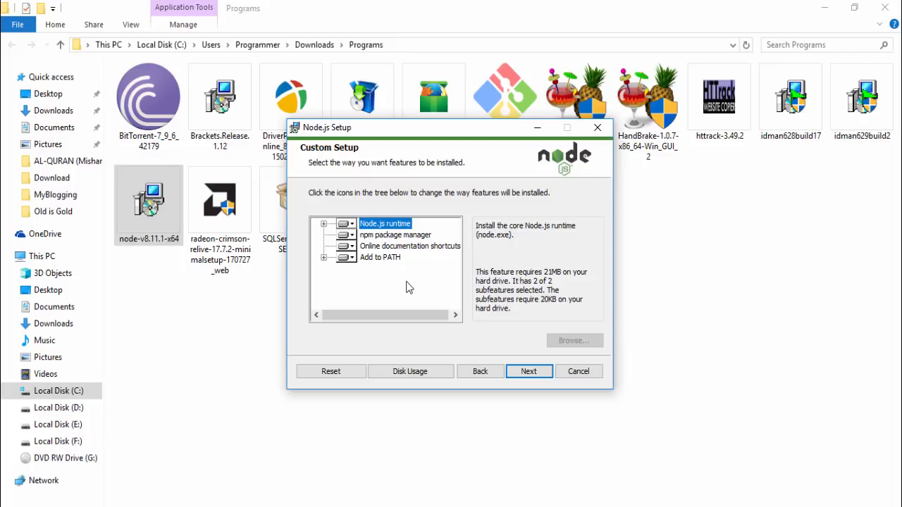
mouse_move(398, 291)
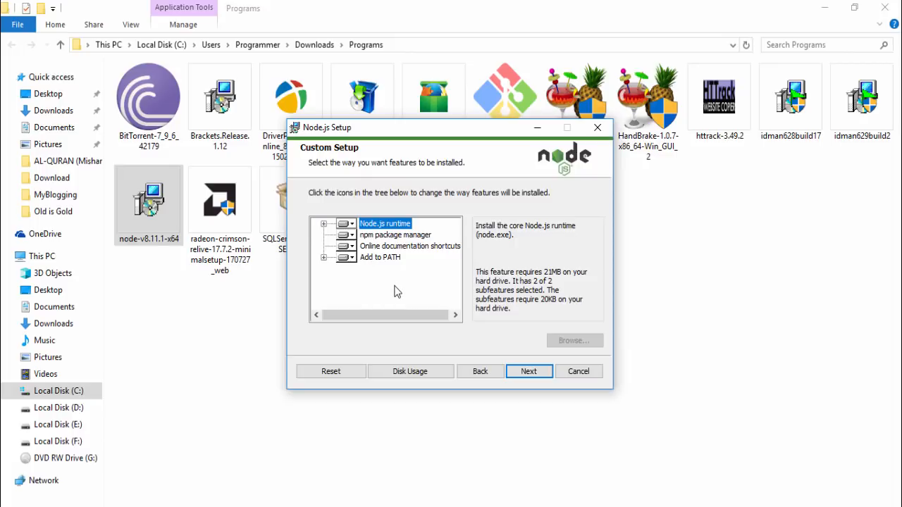
mouse_move(383, 294)
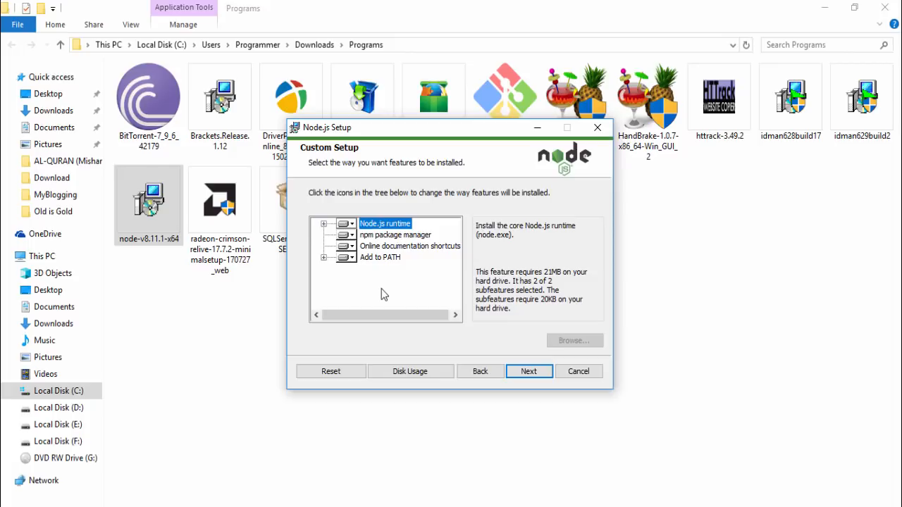
mouse_move(386, 304)
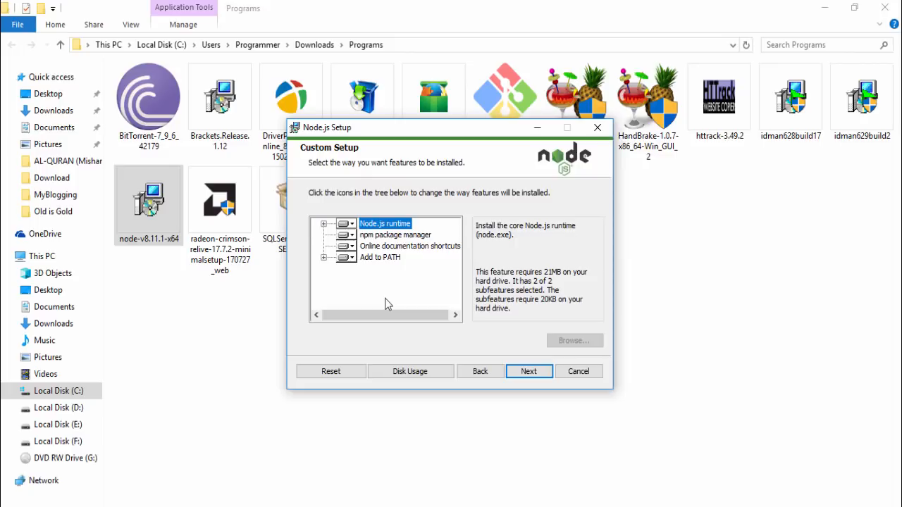
mouse_move(465, 329)
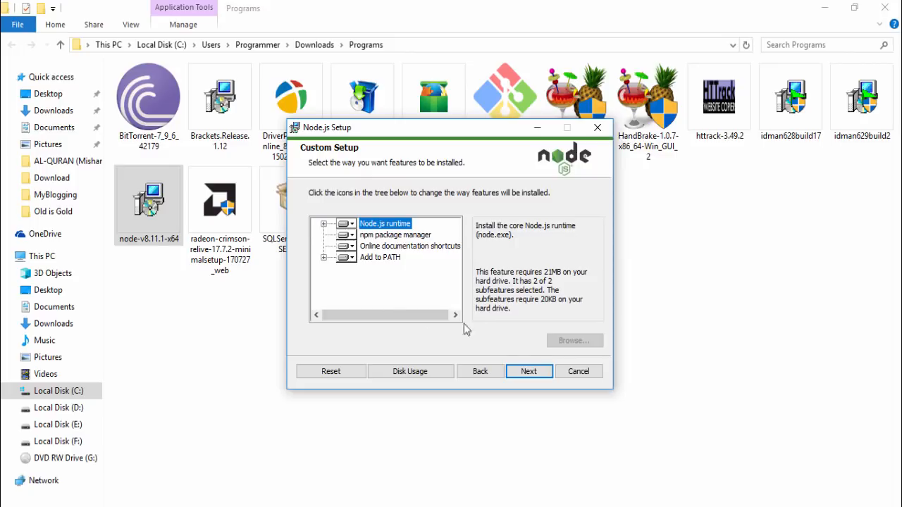
- Keep the default features and start the Node.js installation
left_click(528, 371)
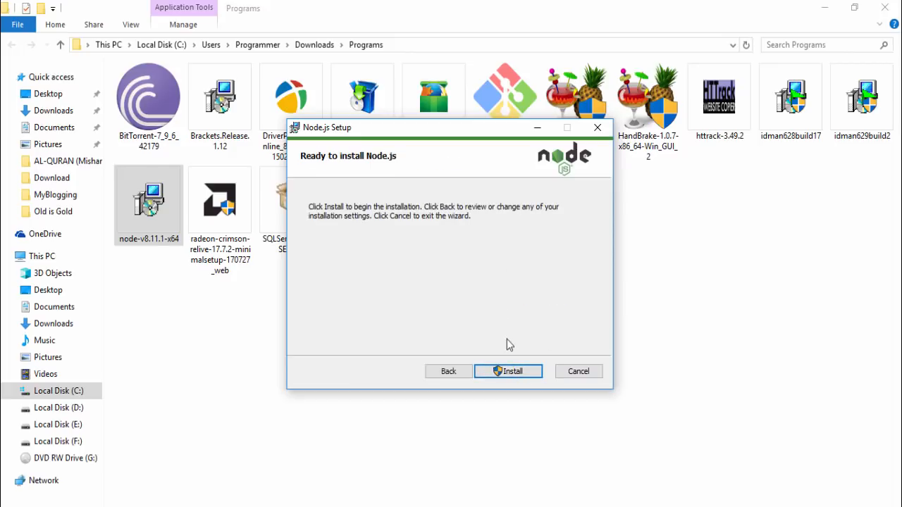
left_click(508, 372)
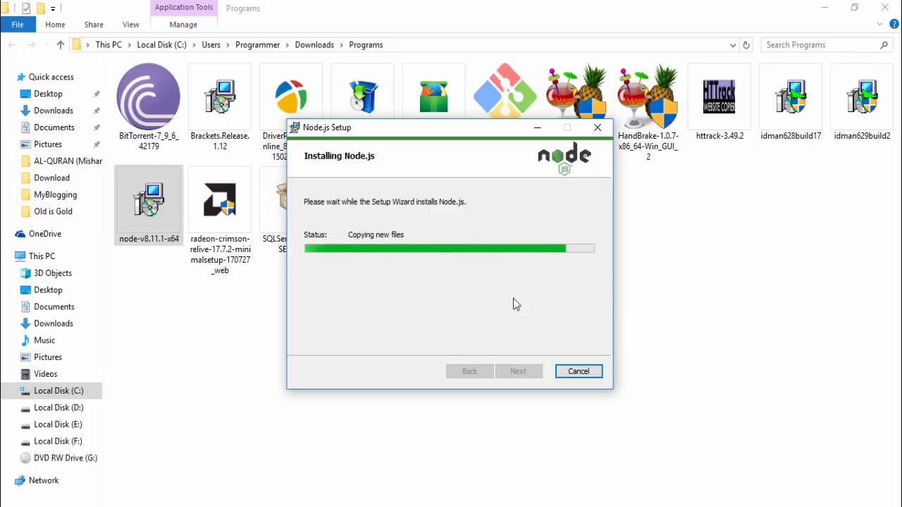
mouse_move(402, 221)
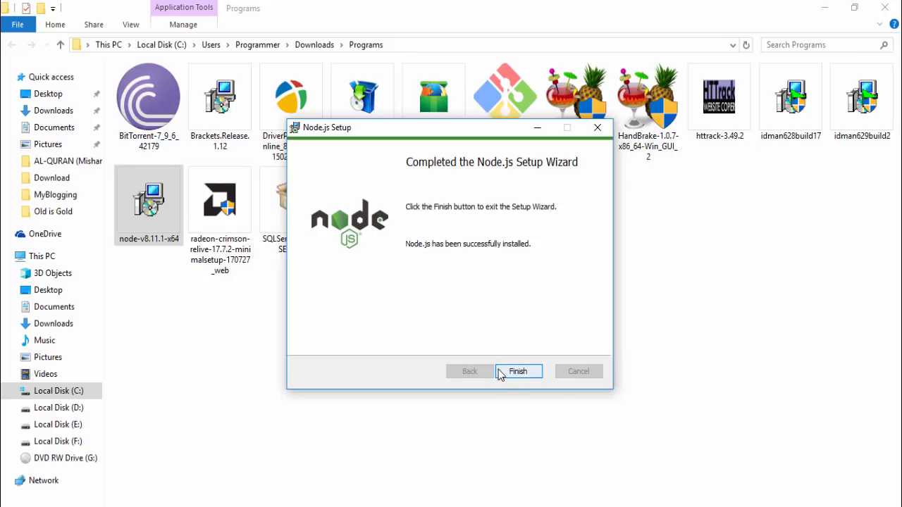
- Finish the setup wizard and launch Command Prompt from Start
left_click(518, 371)
type("cmd")
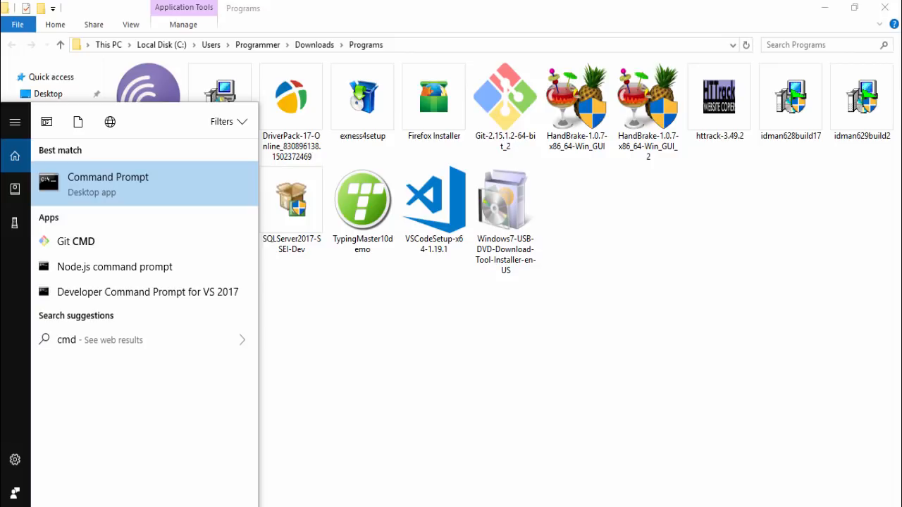
mouse_move(123, 196)
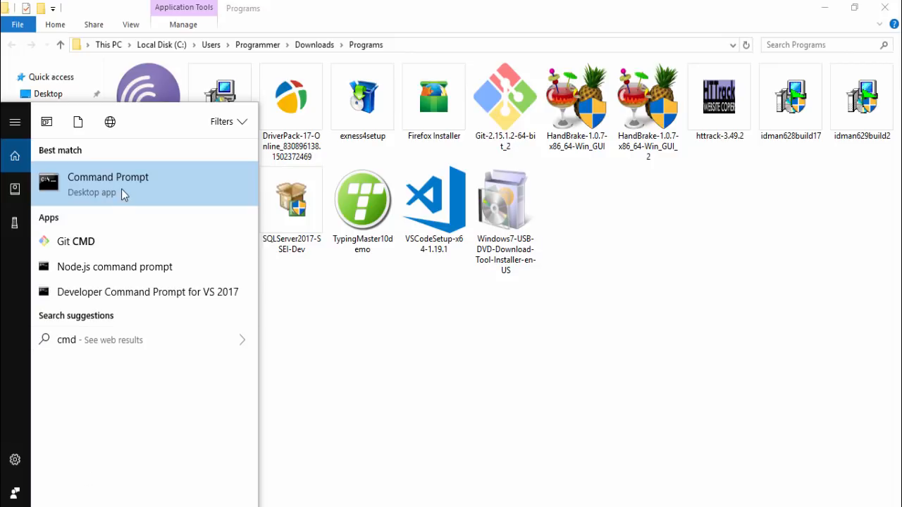
left_click(108, 177)
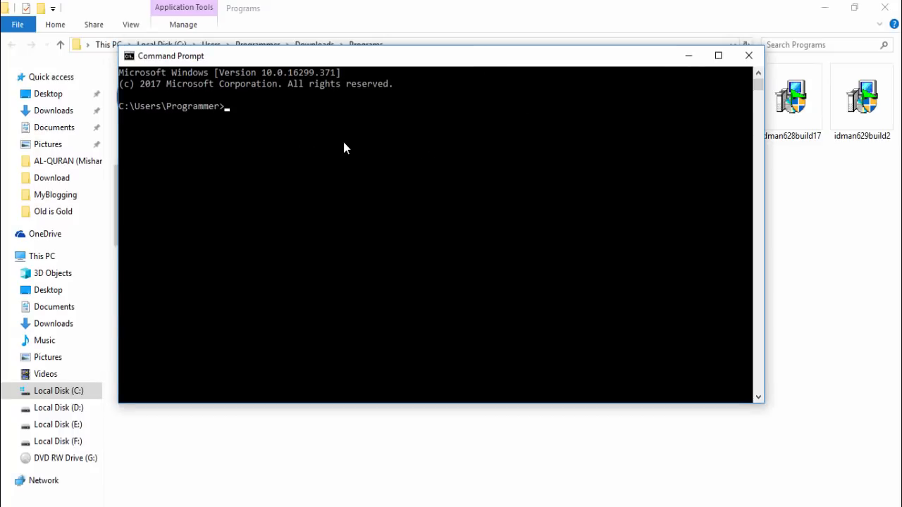
- Run node -v and npm -v, showing v8.11.1 and 5.6.0
type("node -")
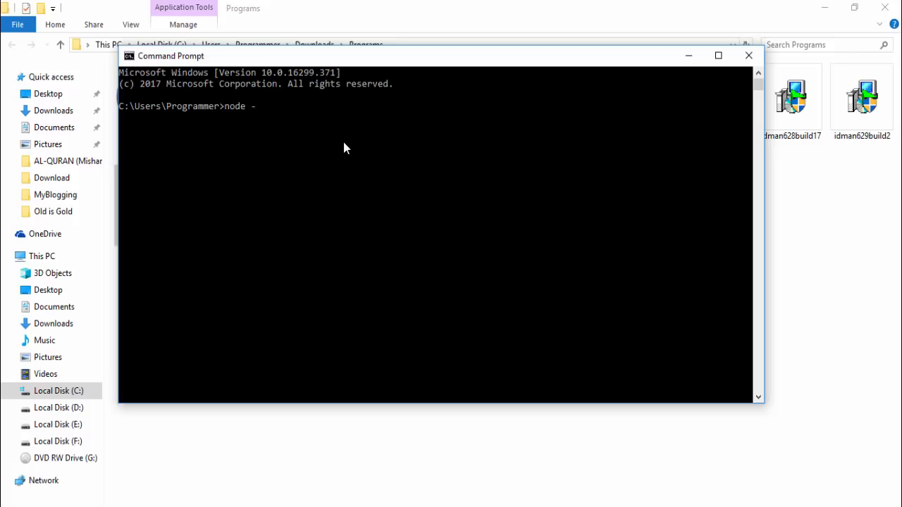
type("v")
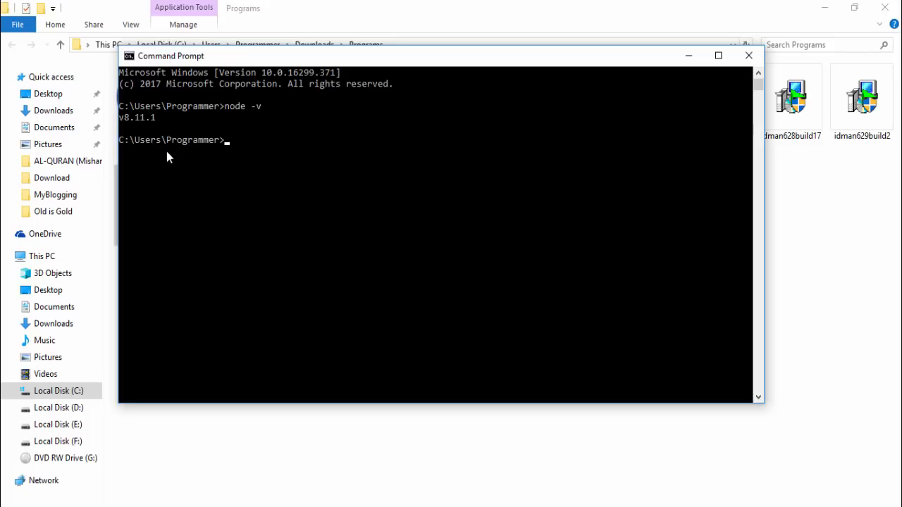
mouse_move(155, 128)
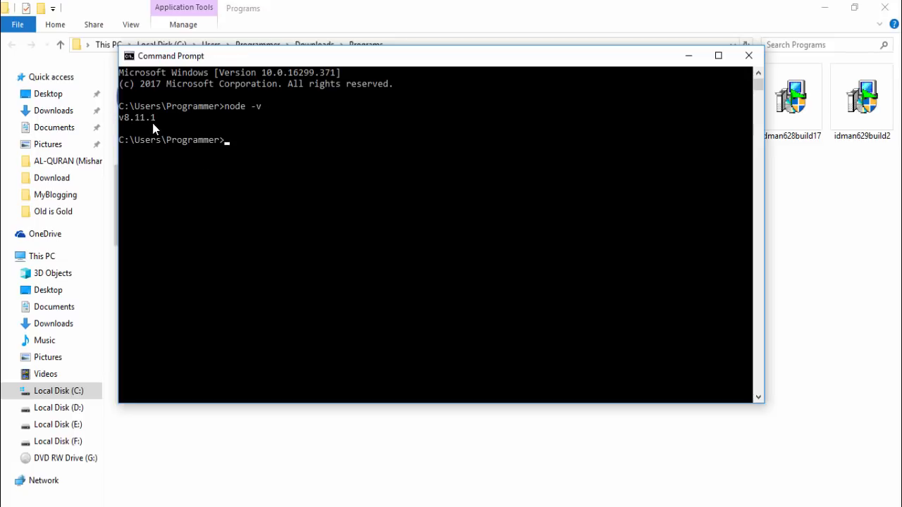
mouse_move(187, 137)
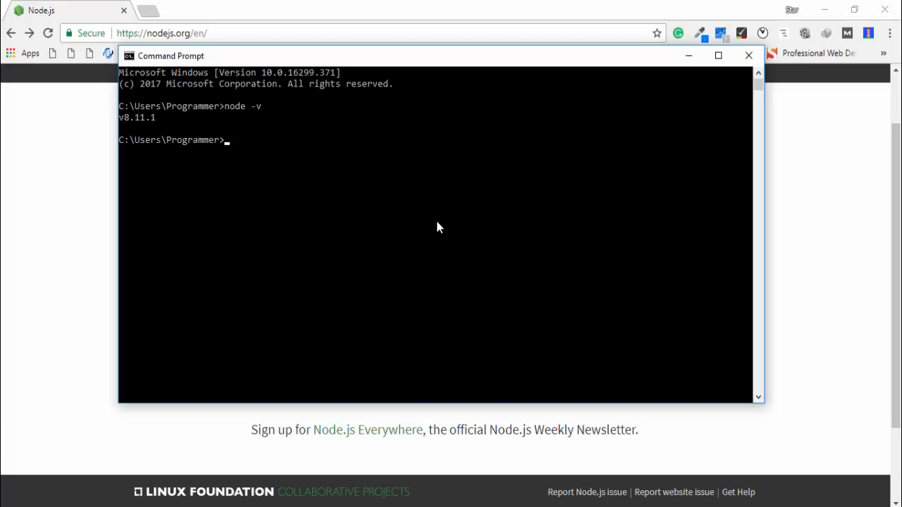
type("npm -v")
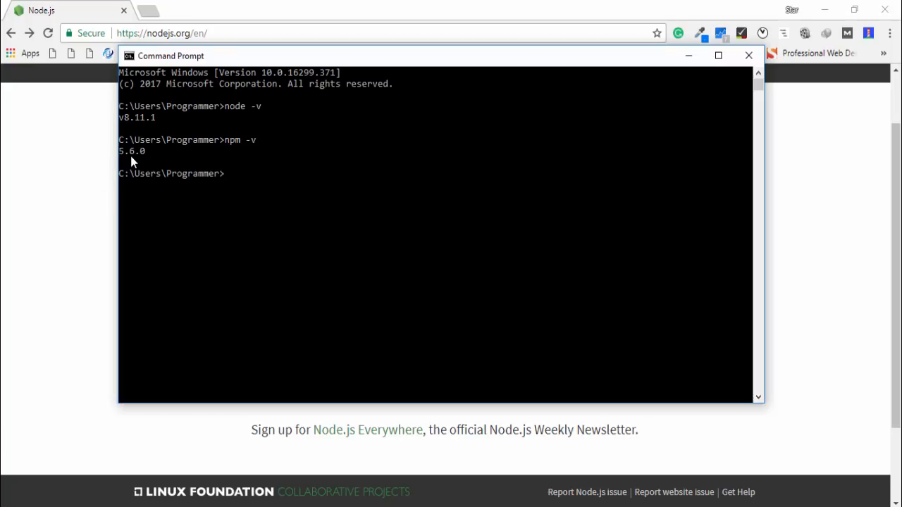
mouse_move(136, 164)
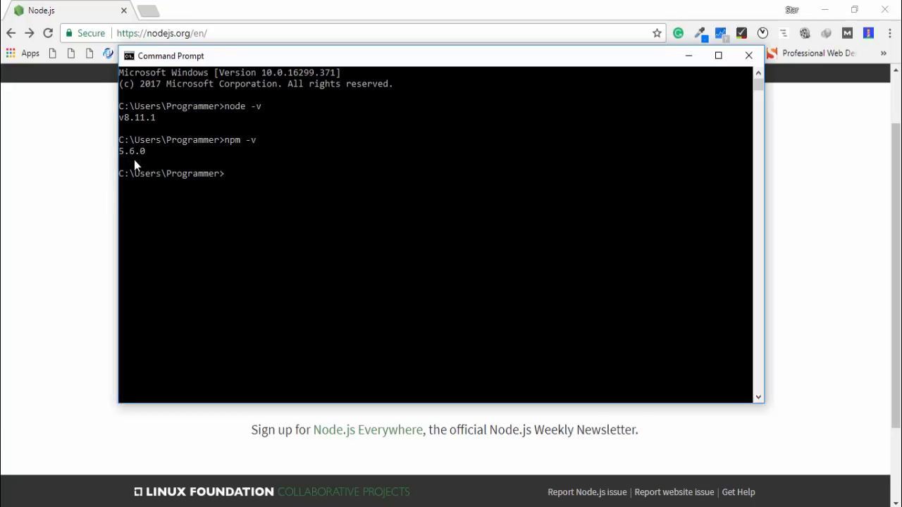
mouse_move(345, 218)
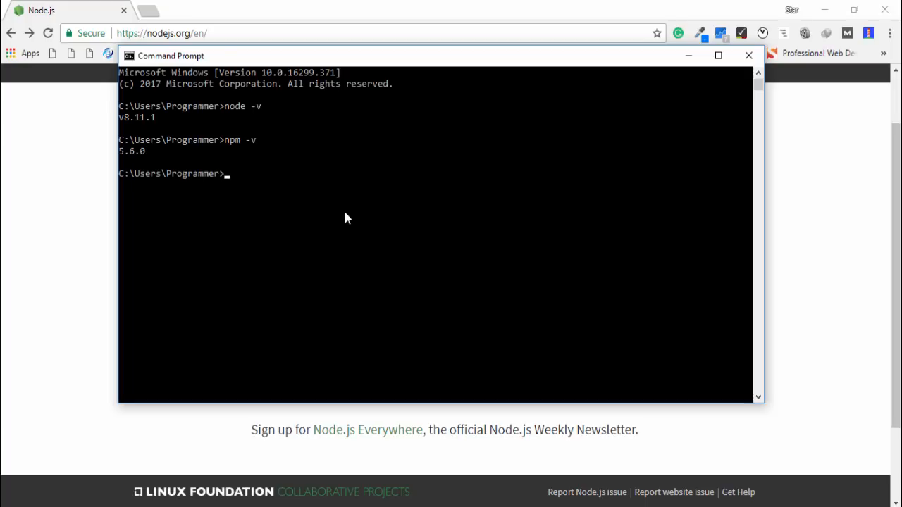
- Start the Node shell and enter console.log "Hello Guys";, getting SyntaxError: Unexpected string
type("node")
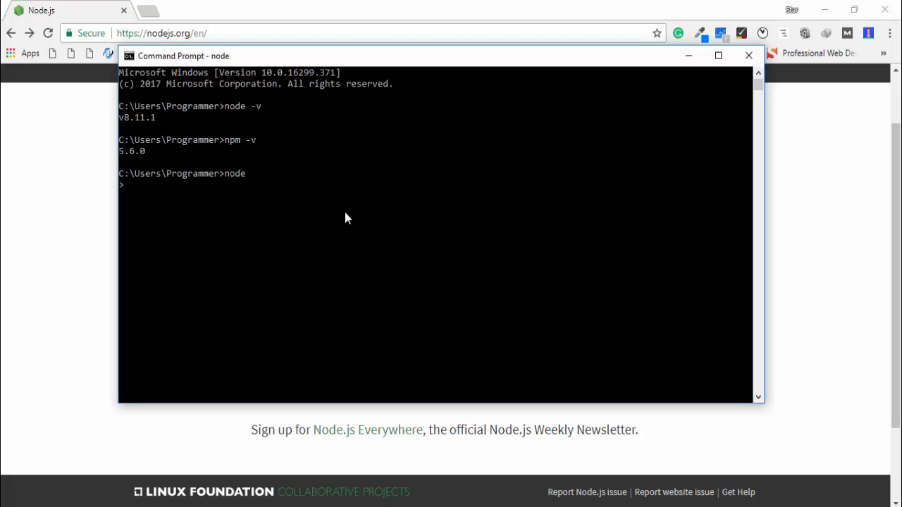
mouse_move(131, 194)
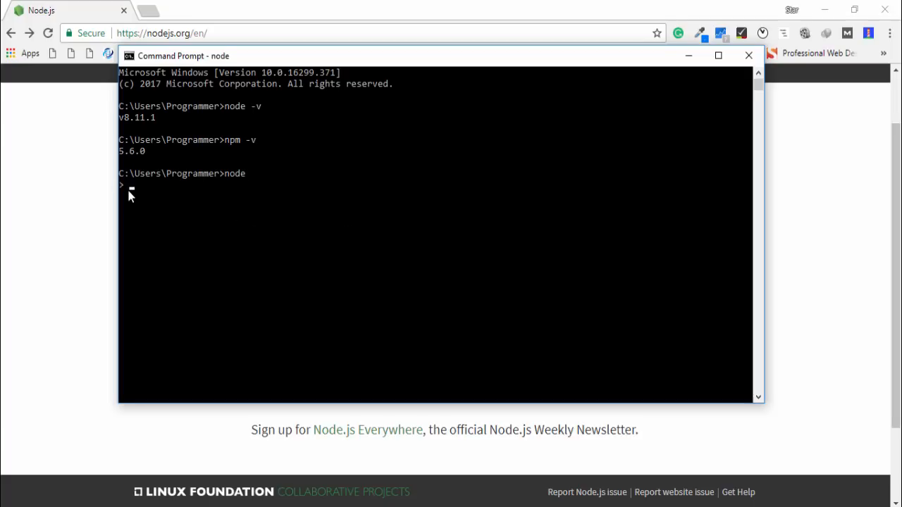
mouse_move(158, 199)
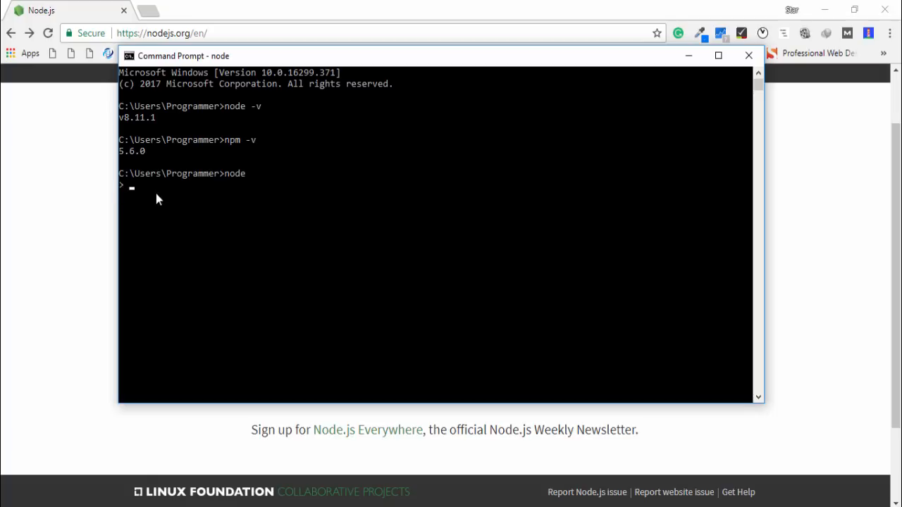
type("console.")
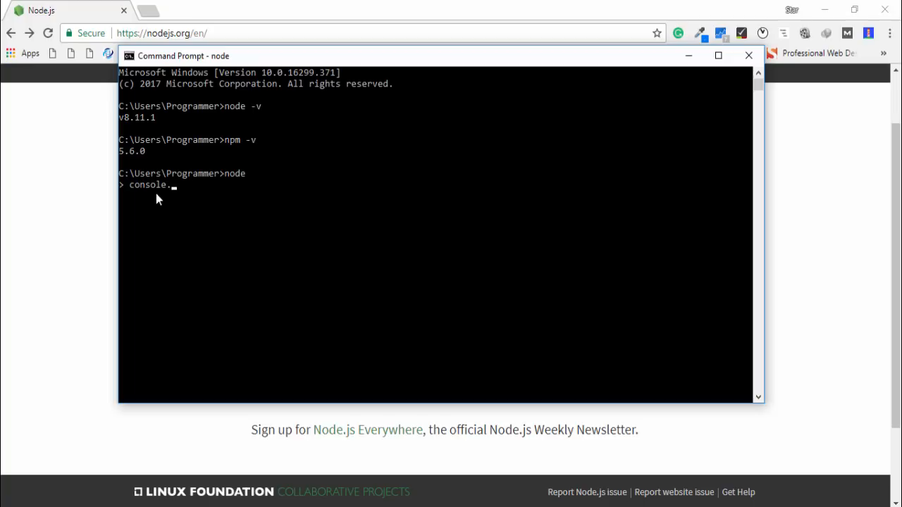
type("log")
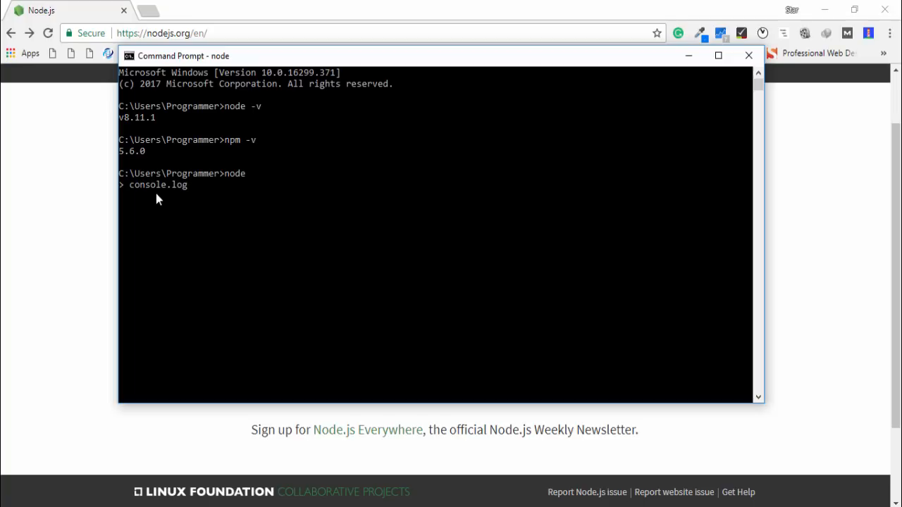
type("\"\"")
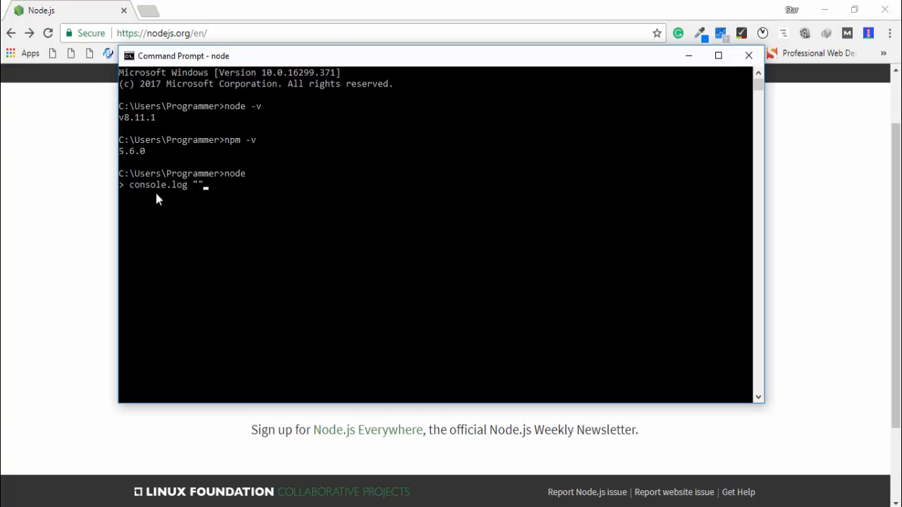
type("He")
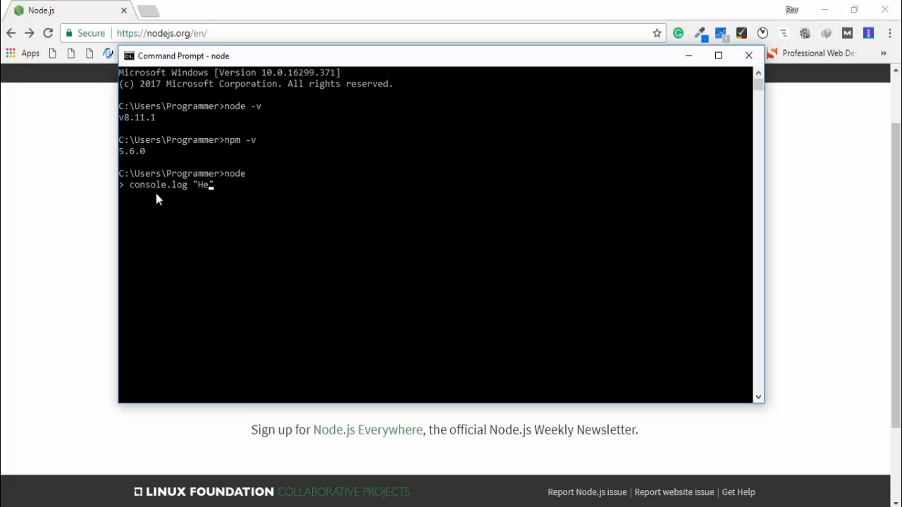
type("llo Guys\"")
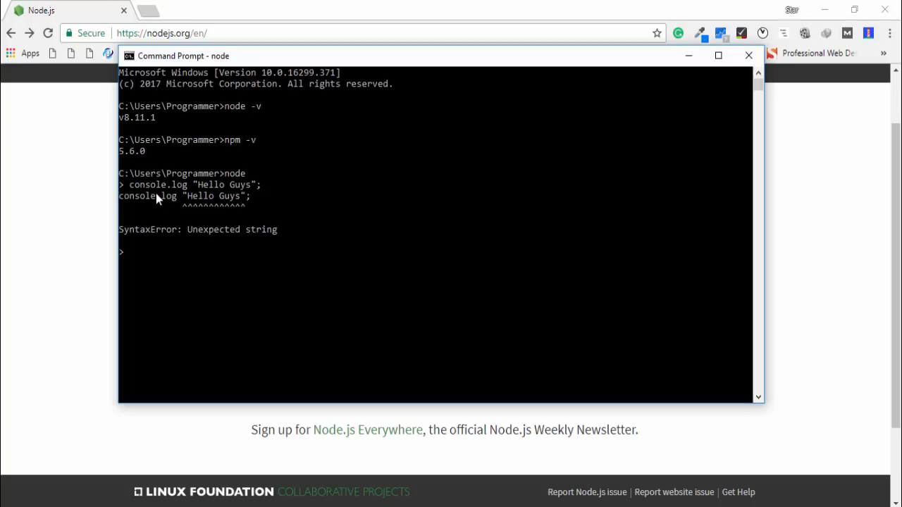
mouse_move(208, 205)
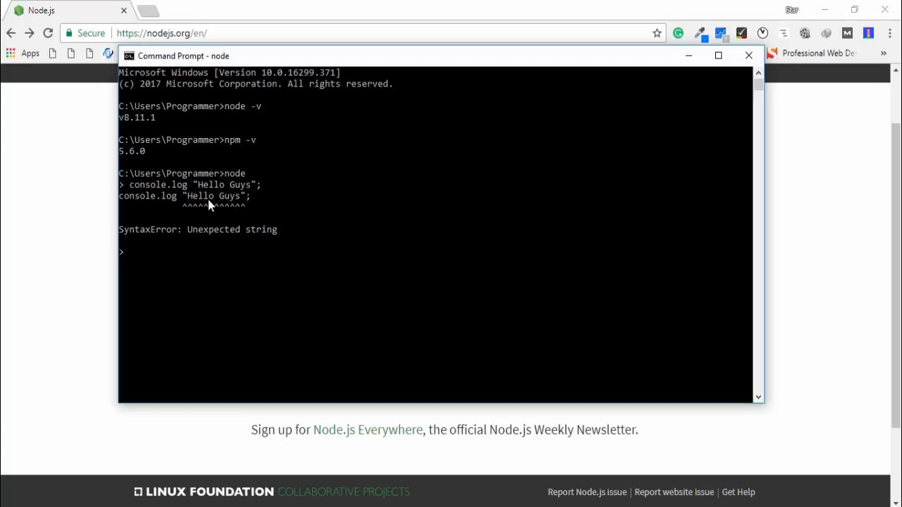
mouse_move(231, 206)
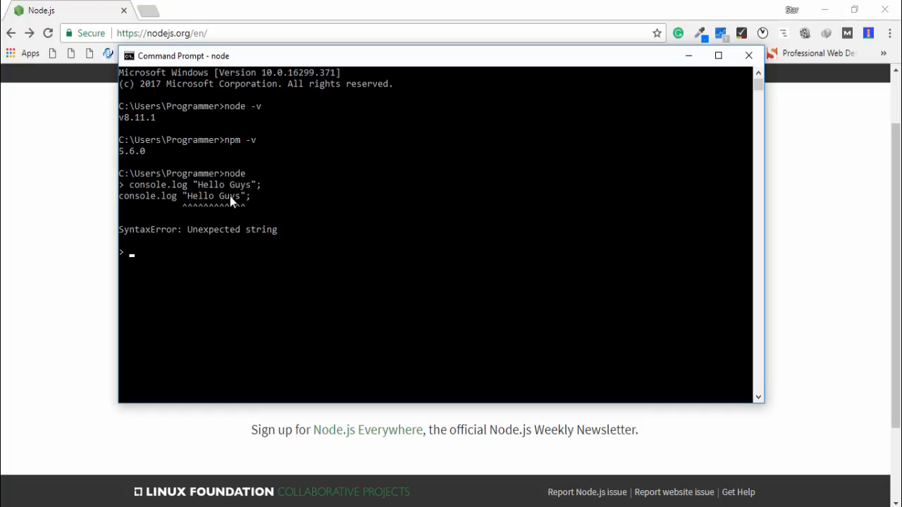
mouse_move(136, 224)
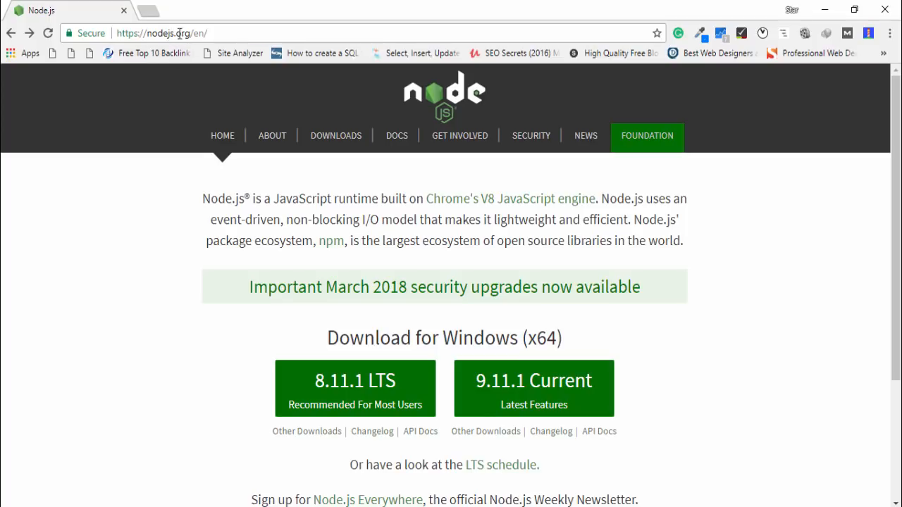
- Select the ABOUT link on the nodejs.org site in Chrome
left_click(272, 135)
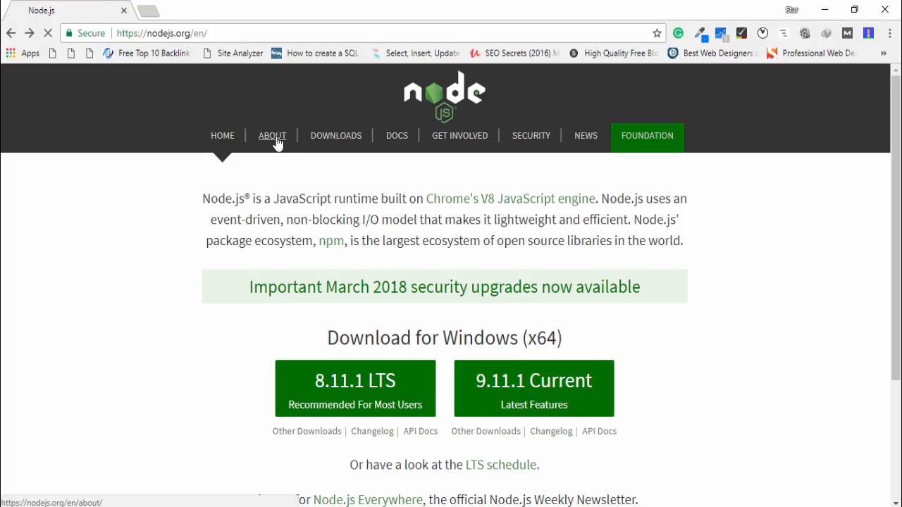
left_click(272, 135)
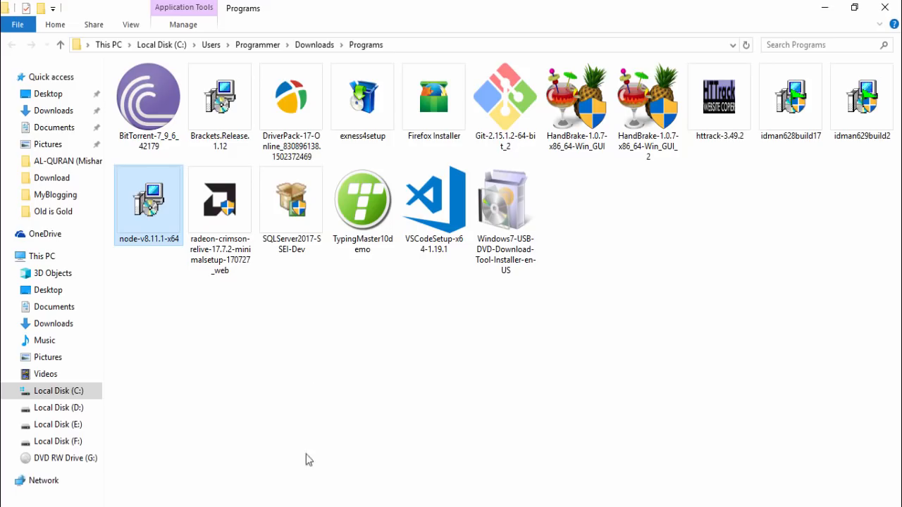
- Create a new empty folder named nodetest inside Downloads\Programs
left_click(434, 199)
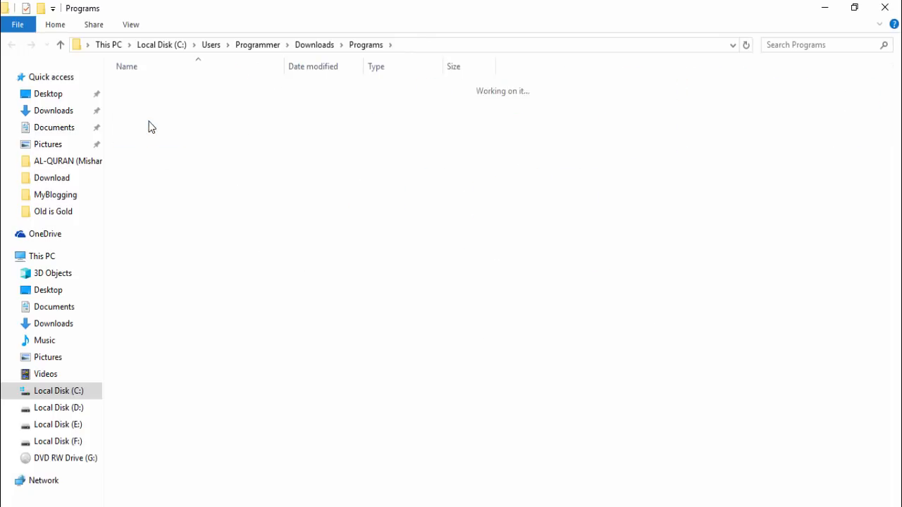
right_click(289, 184)
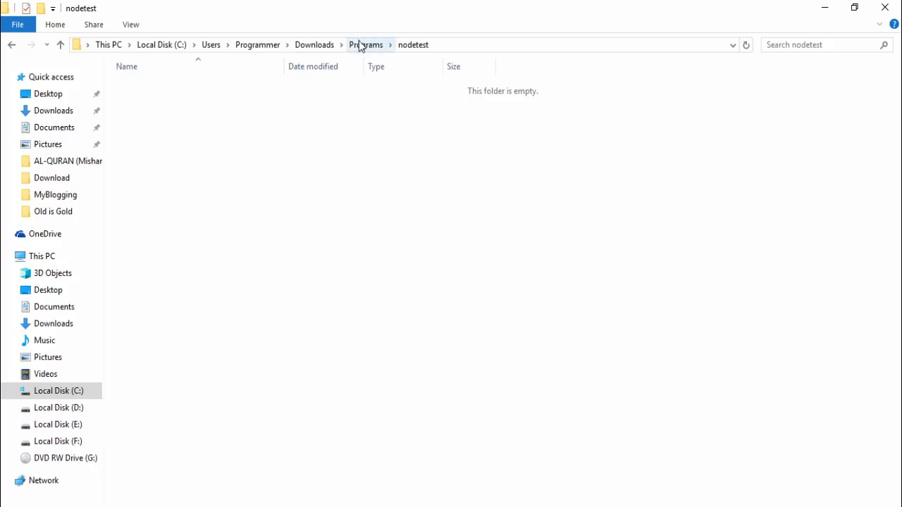
left_click(365, 45)
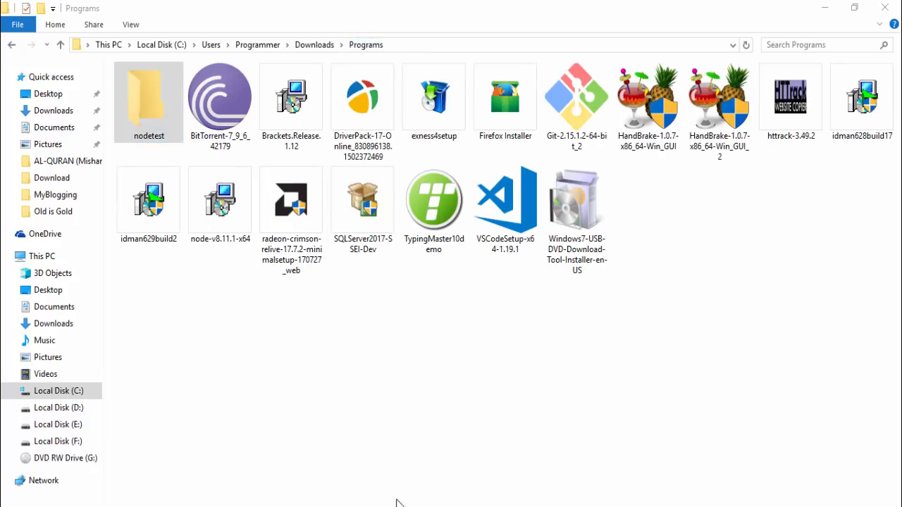
left_click(148, 103)
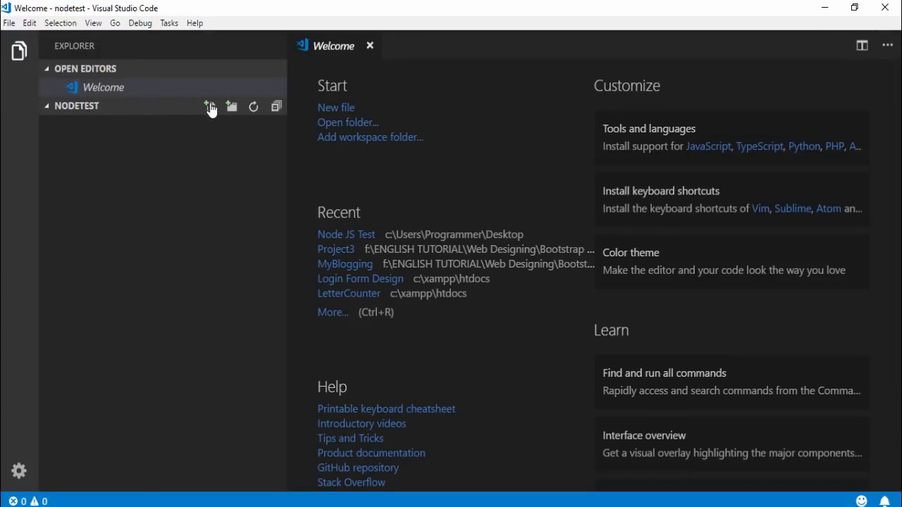
- Create test.js in nodetest and copy the Node.js hello-world example code from Chrome
left_click(210, 105)
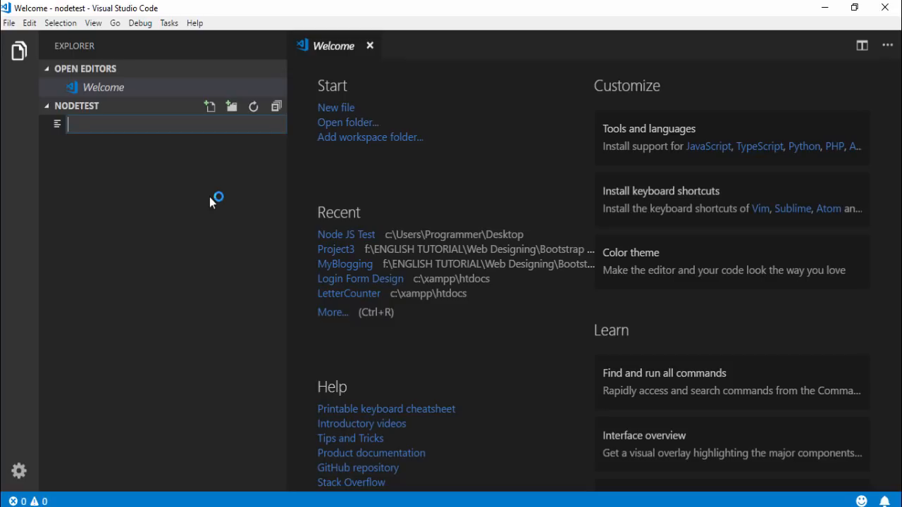
type("test.")
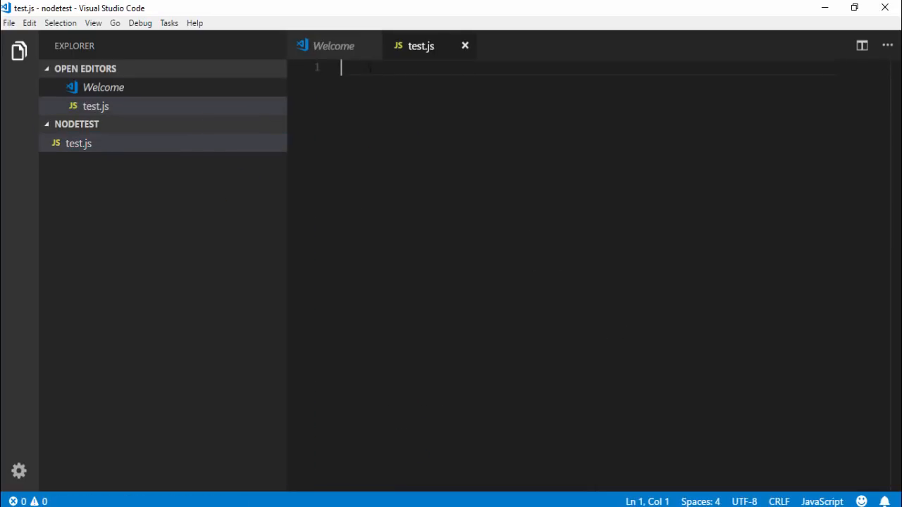
left_click(465, 45)
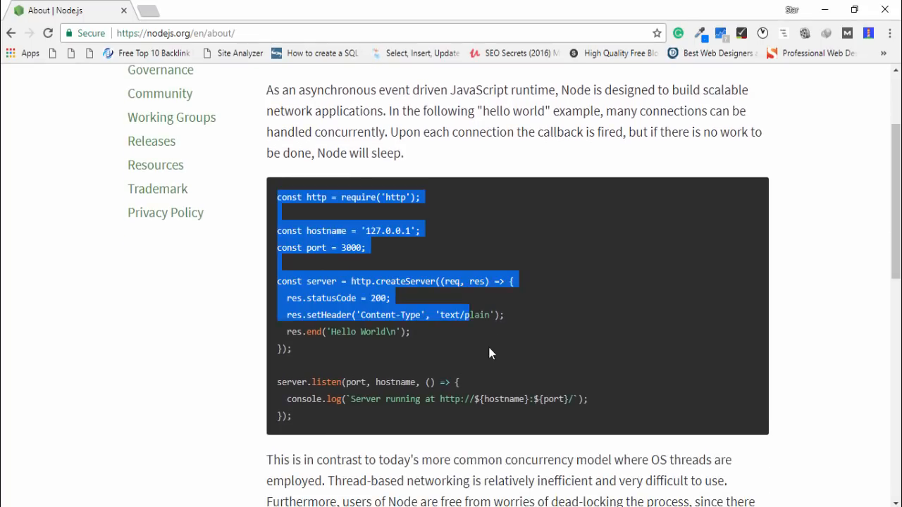
right_click(491, 353)
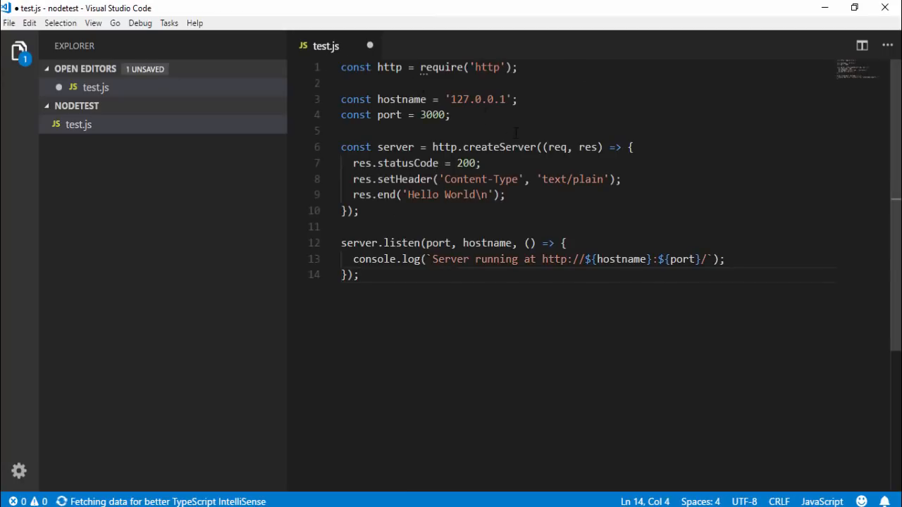
- Save test.js with the hello-world HTTP server code for 127.0.0.1 port 3000
key("ctrl+s")
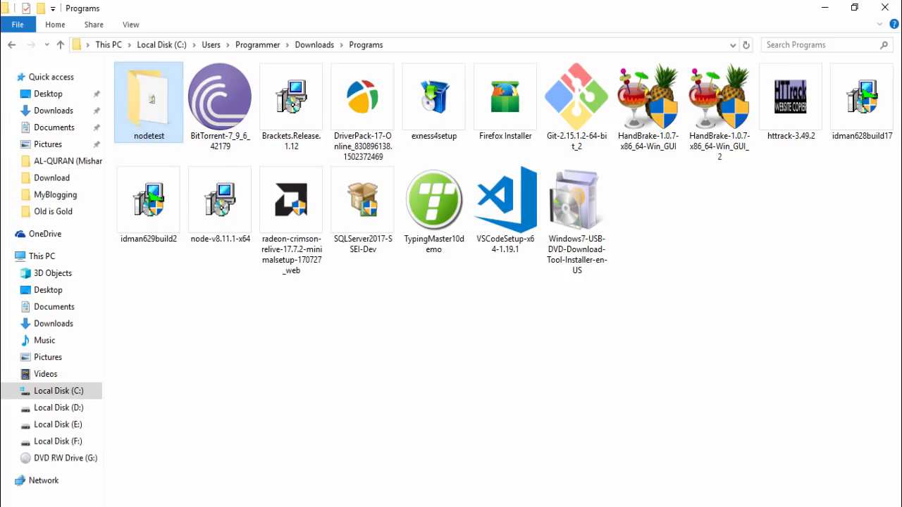
- Open the nodetest folder and copy its full path from the address bar
double_click(148, 101)
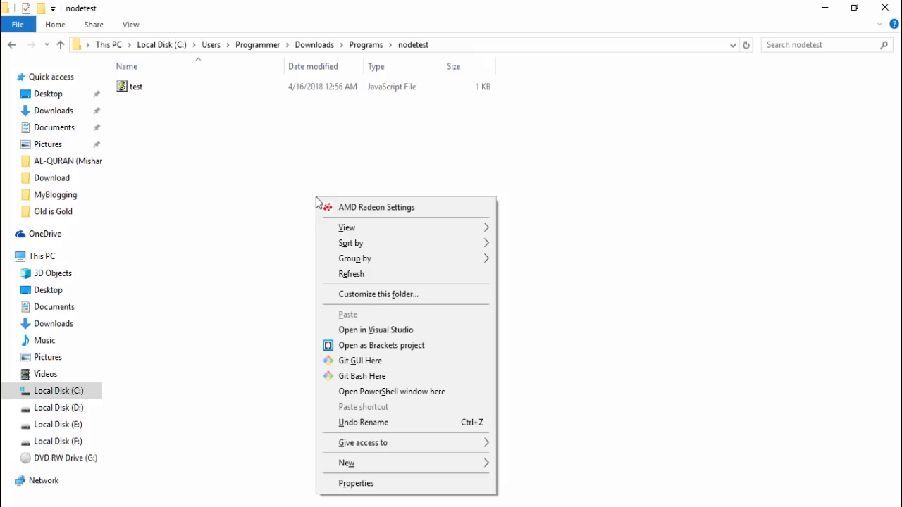
left_click(472, 31)
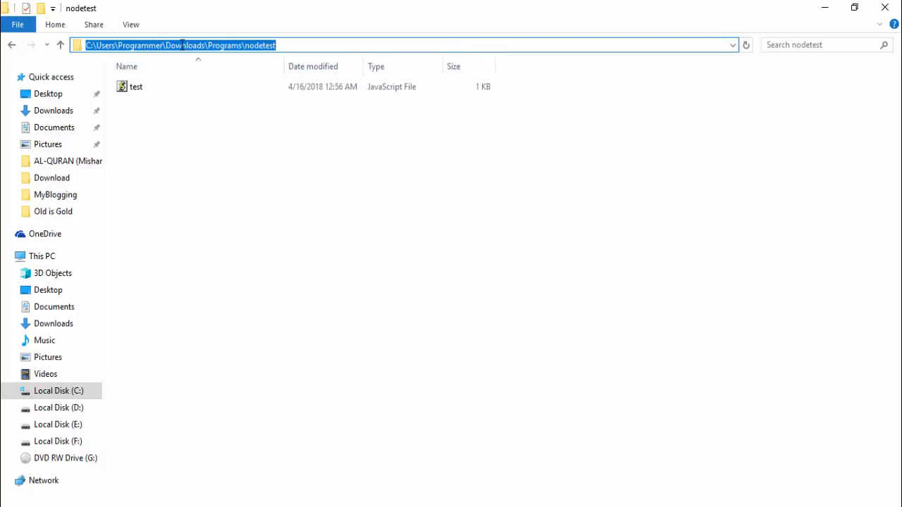
mouse_move(219, 171)
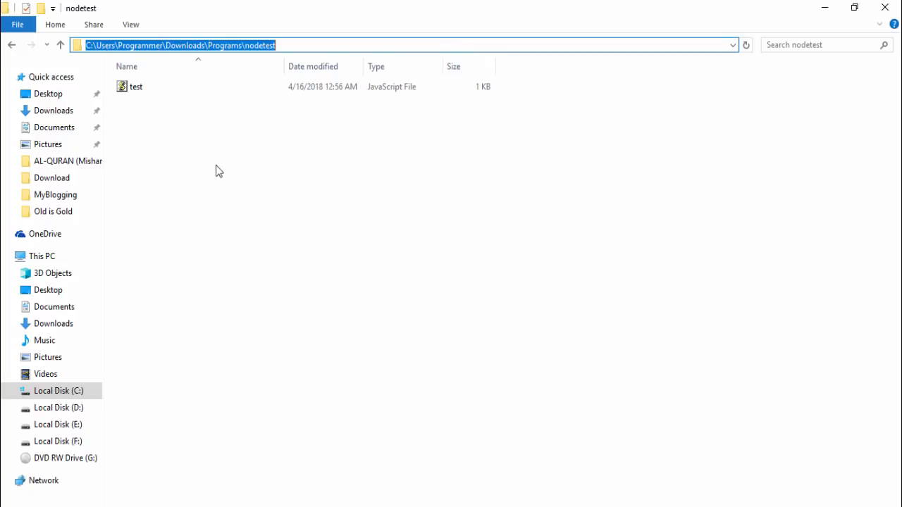
right_click(179, 45)
type("cm")
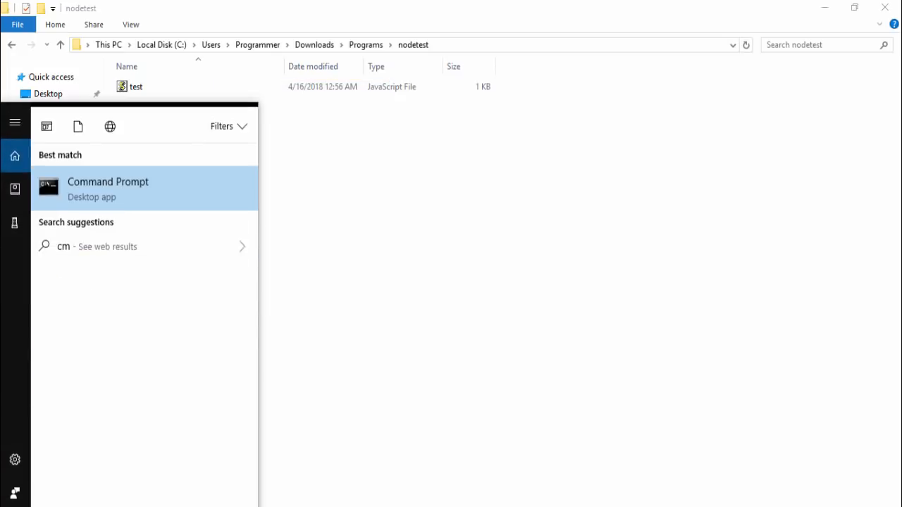
- In Command Prompt, cd to C:\Users\Programmer\Downloads\Programs\nodetest
left_click(108, 182)
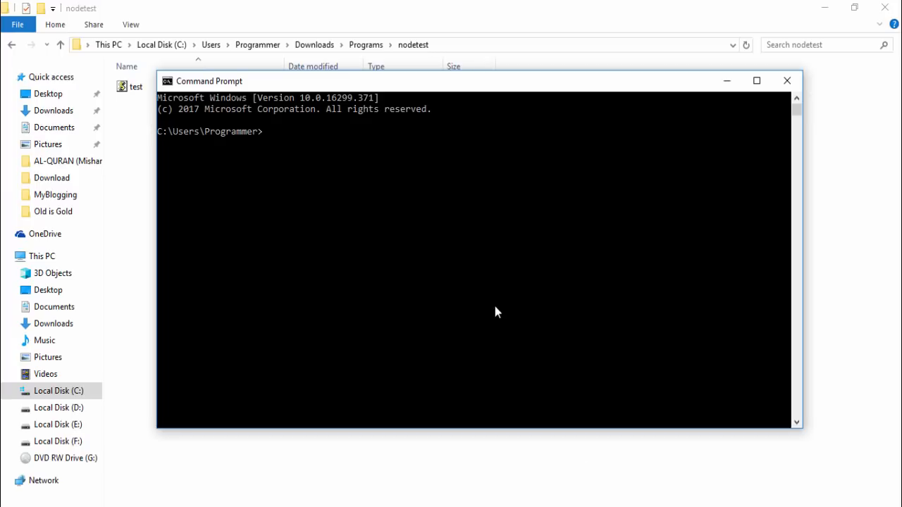
type("cd")
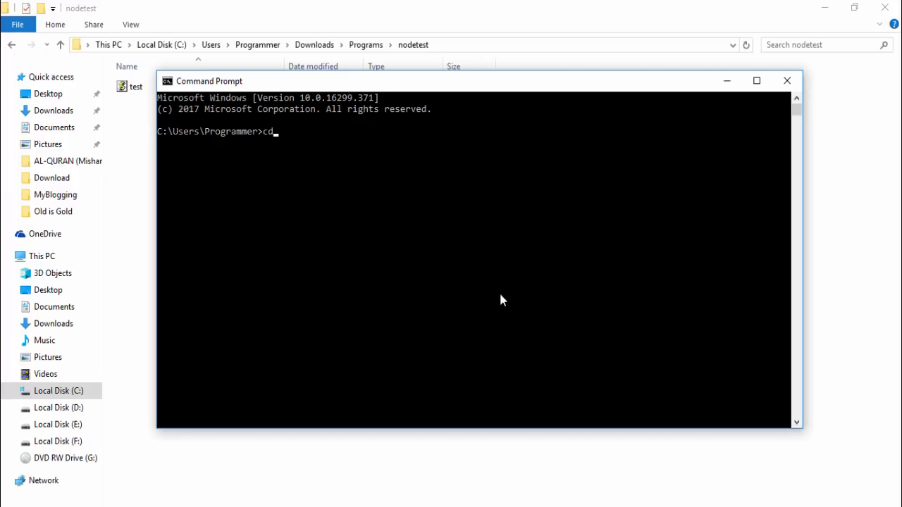
type("C:\\Users\\Programmer\\Downloads\\Programs\\nodetest")
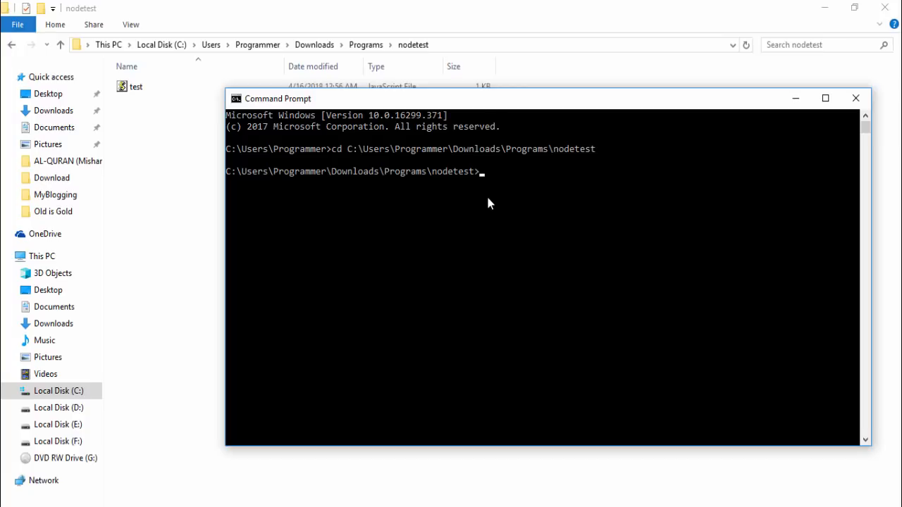
type("node te")
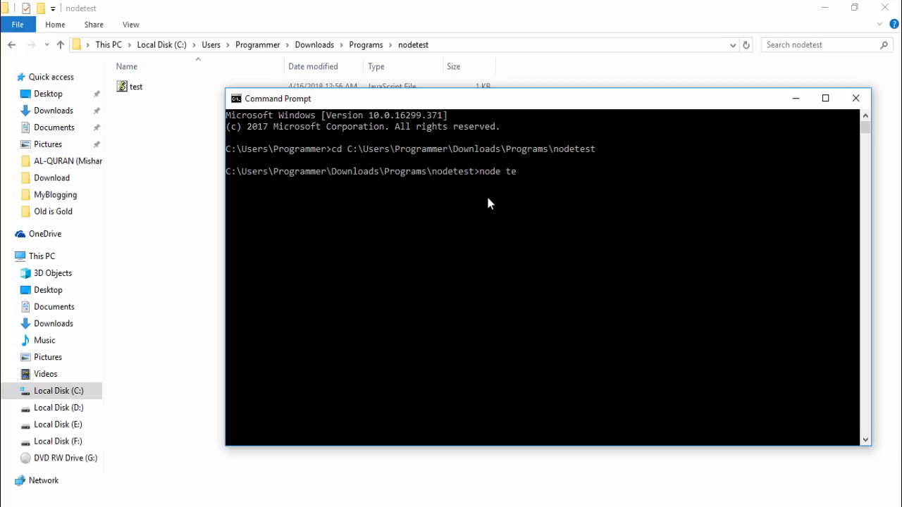
type("st")
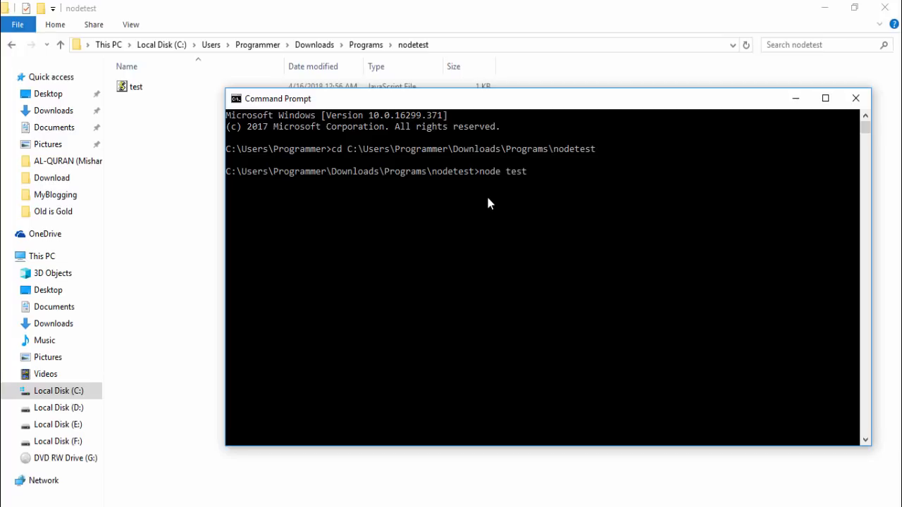
type(".js")
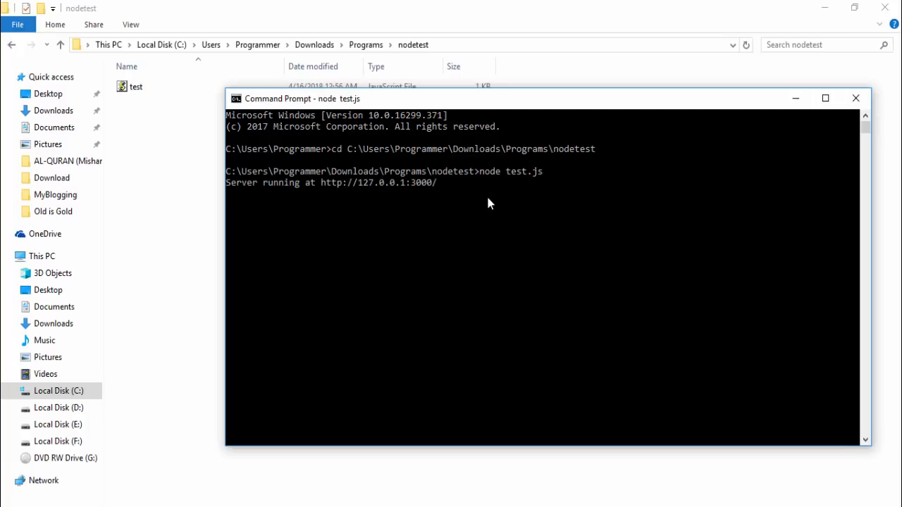
mouse_move(522, 178)
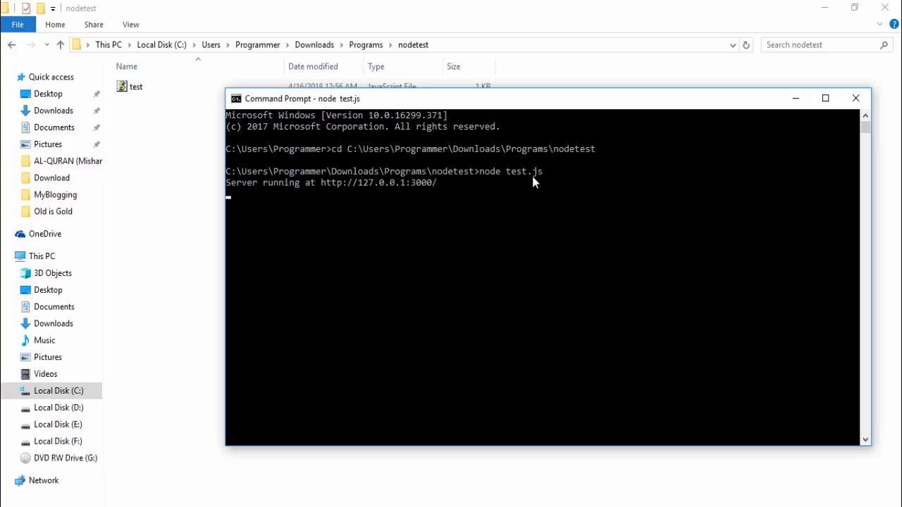
mouse_move(333, 193)
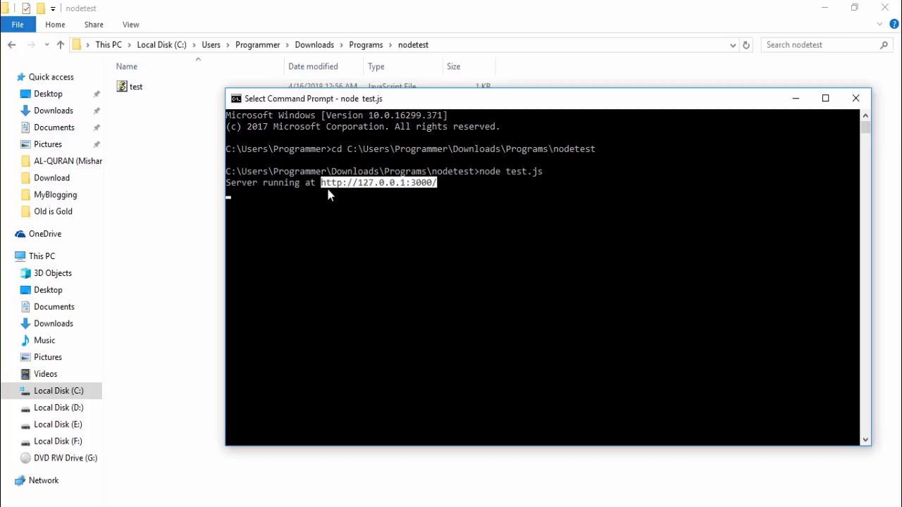
mouse_move(373, 192)
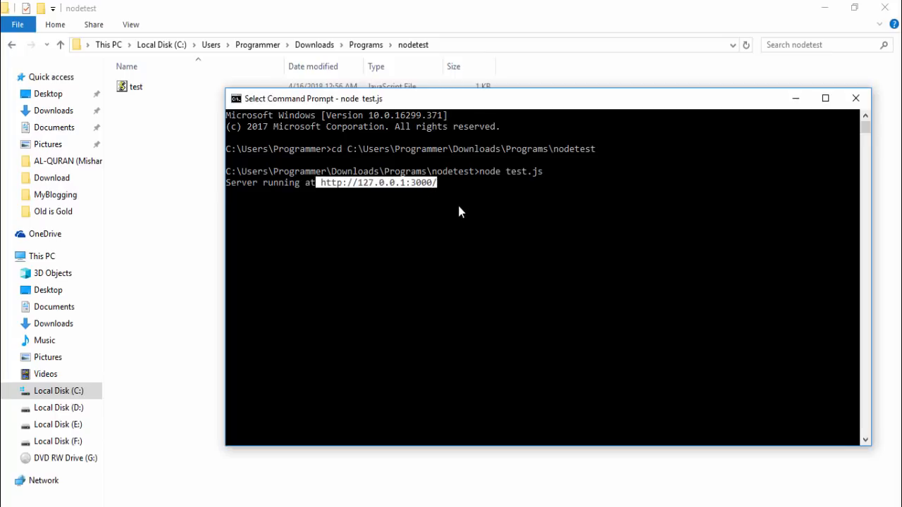
key("ctrl+c")
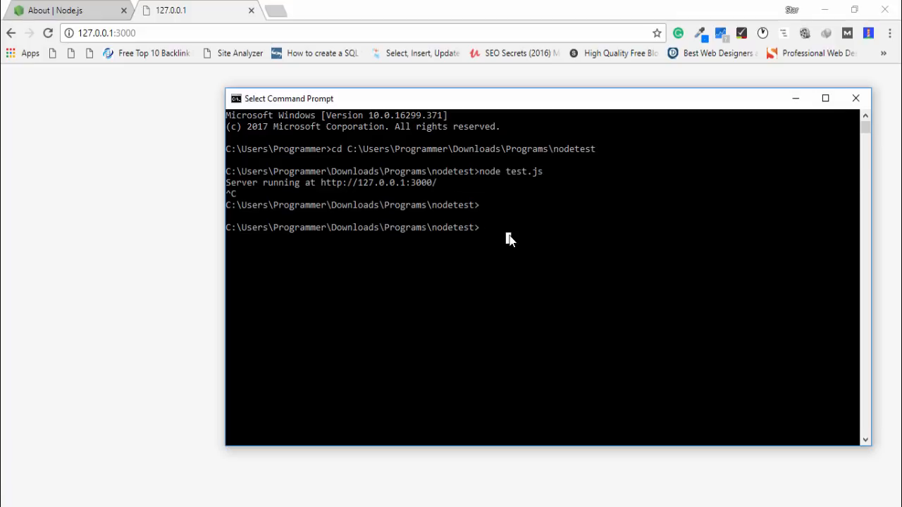
- Restart node test.js and load 127.0.0.1:3000 in Chrome to show Hello World
type("node test.js")
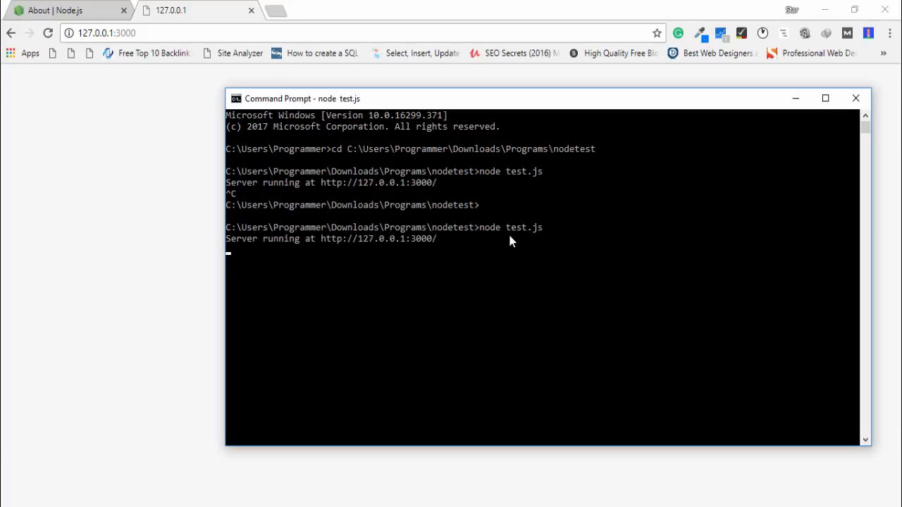
left_click(106, 32)
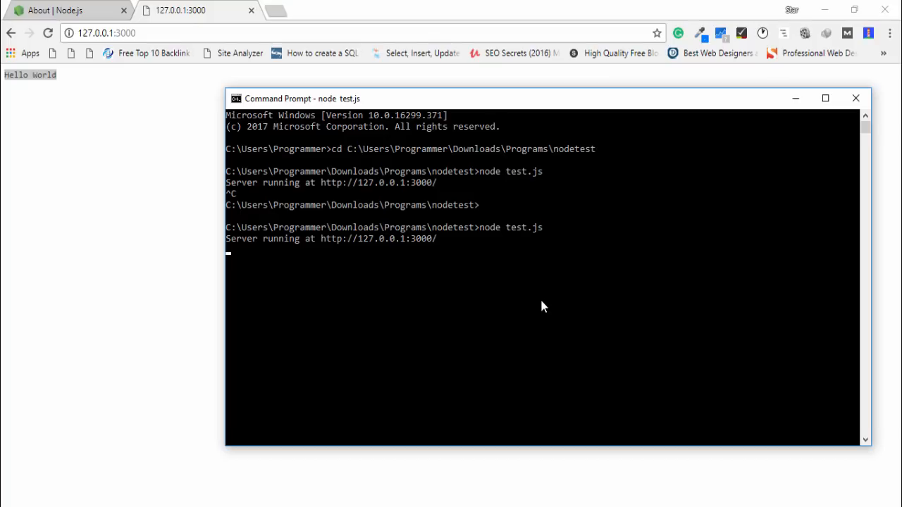
mouse_move(430, 409)
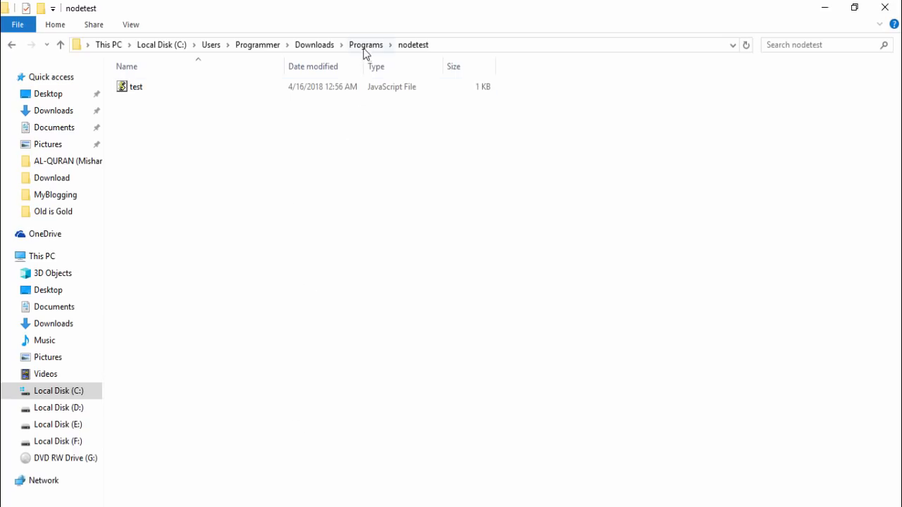
left_click(136, 86)
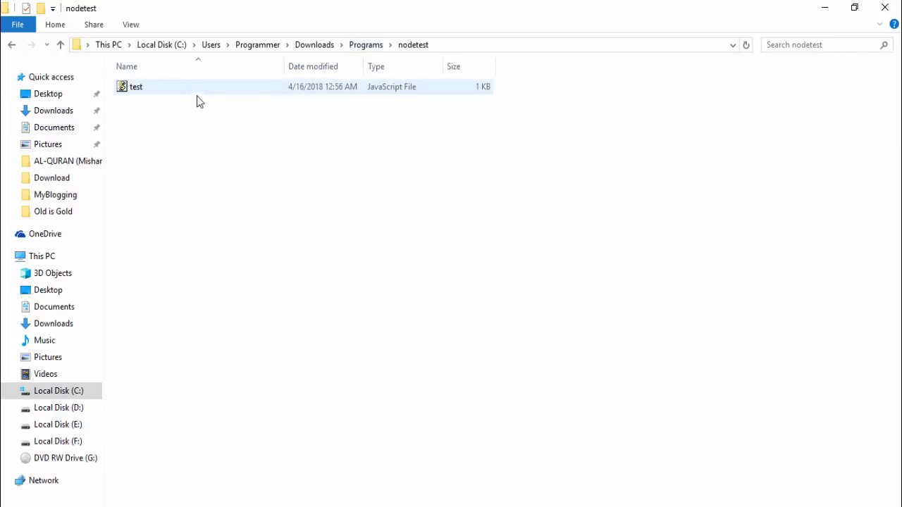